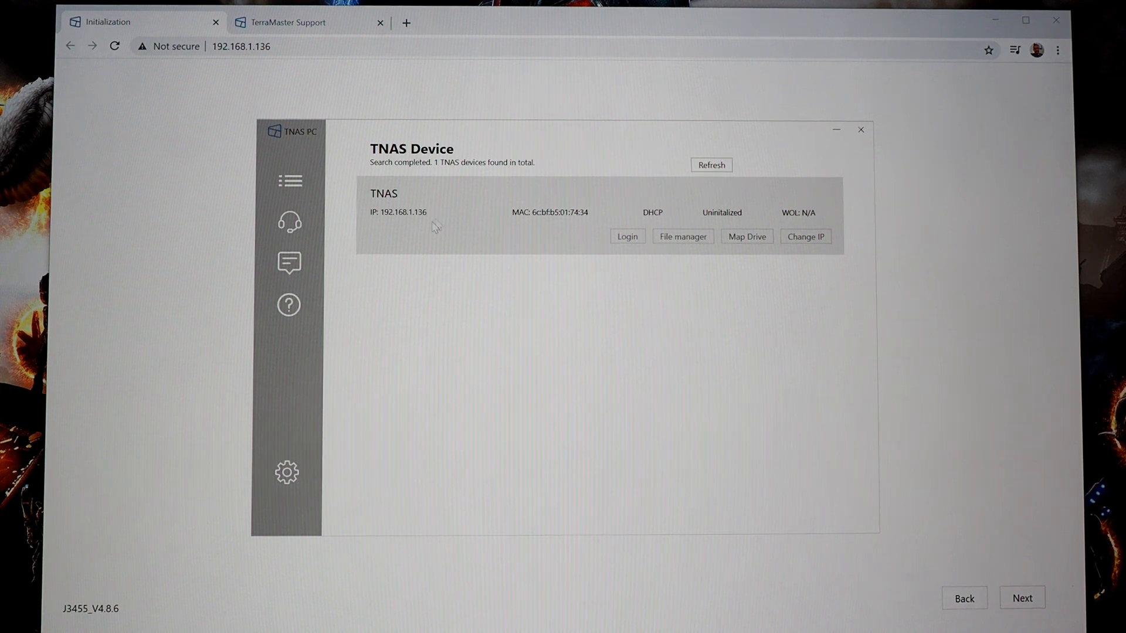
mouse_move(423, 228)
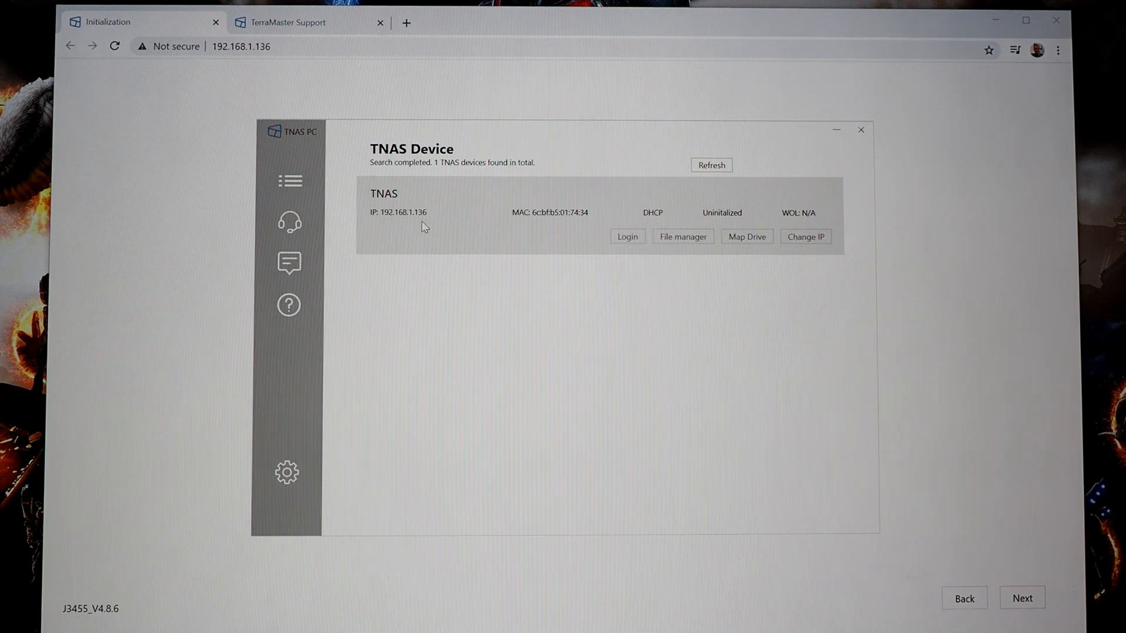
mouse_move(557, 225)
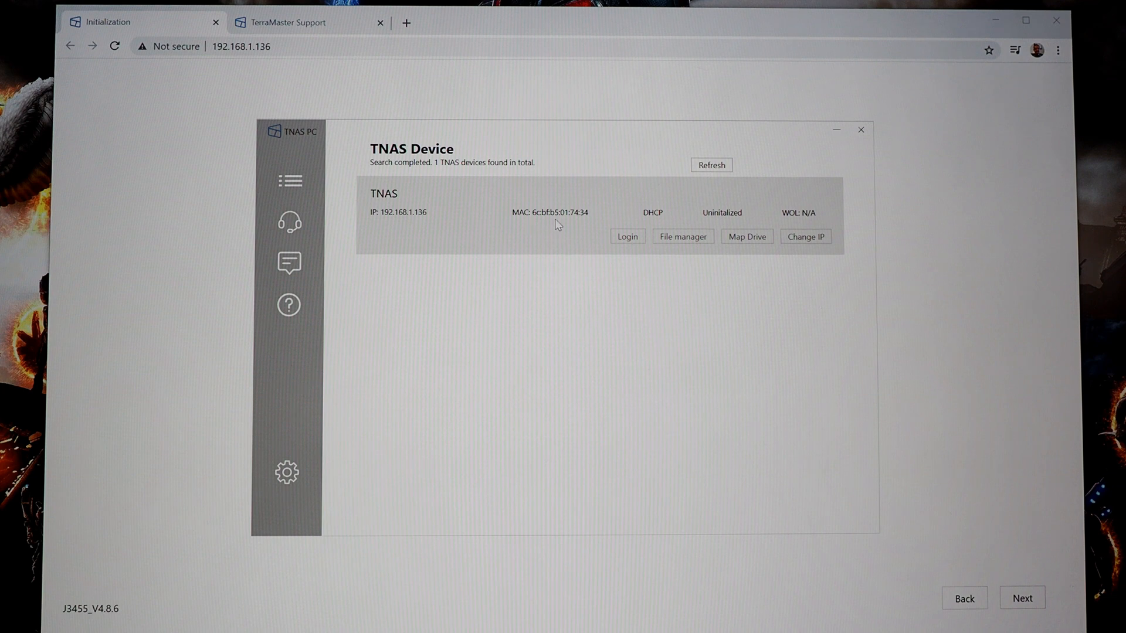
mouse_move(573, 251)
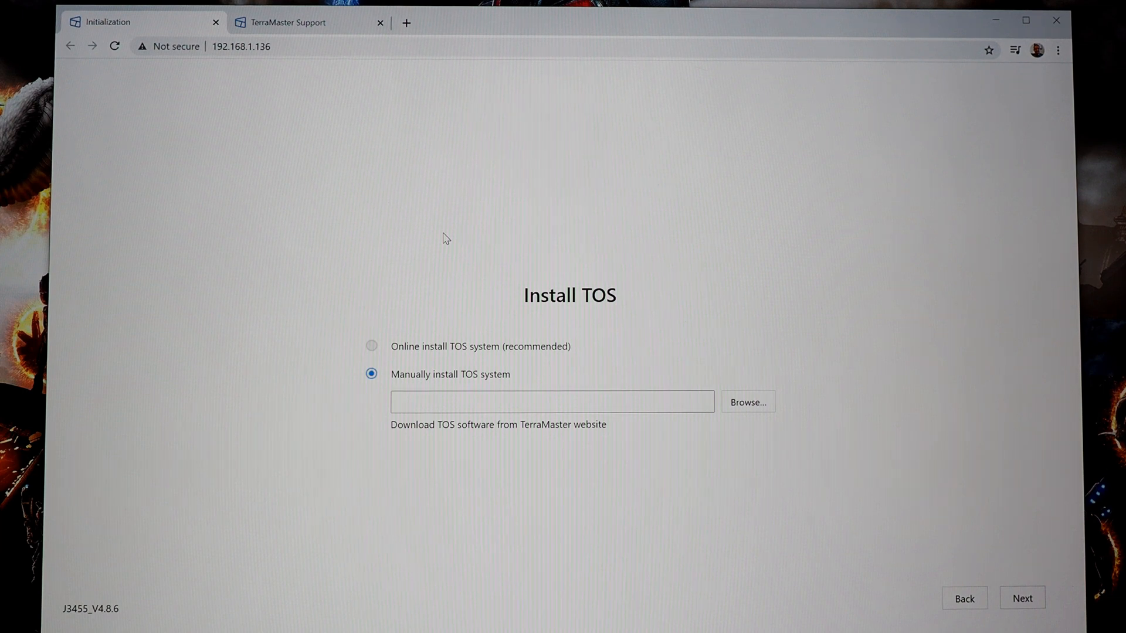
mouse_move(520, 335)
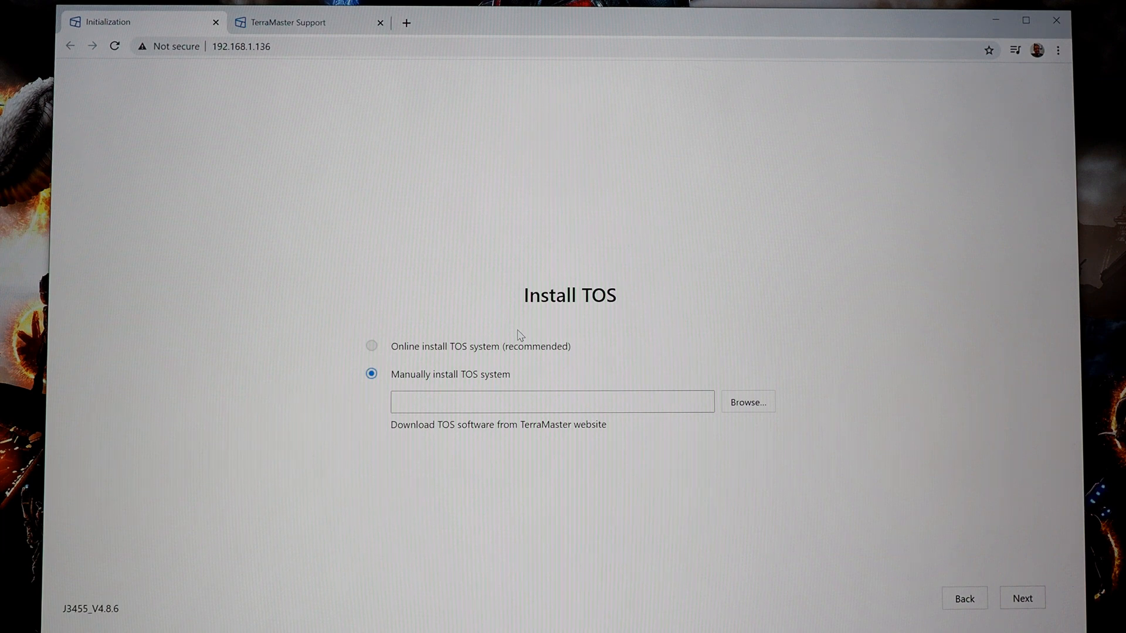
mouse_move(591, 345)
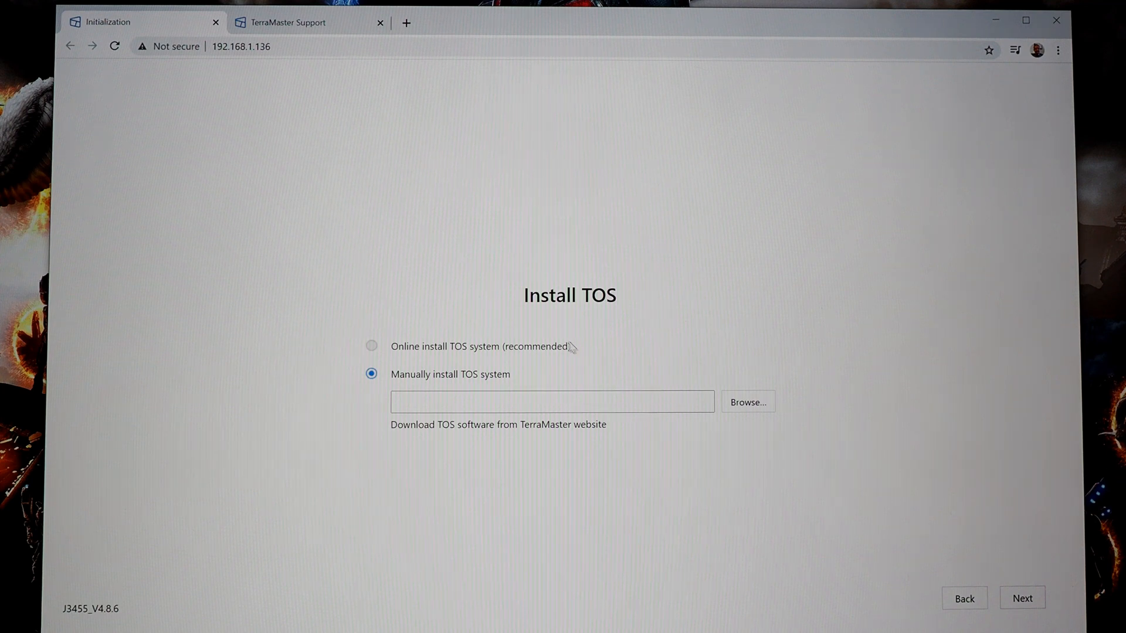
- Switch to the TerraMaster Support page listing F4-422 TOS packages including 4.2.08
click(294, 22)
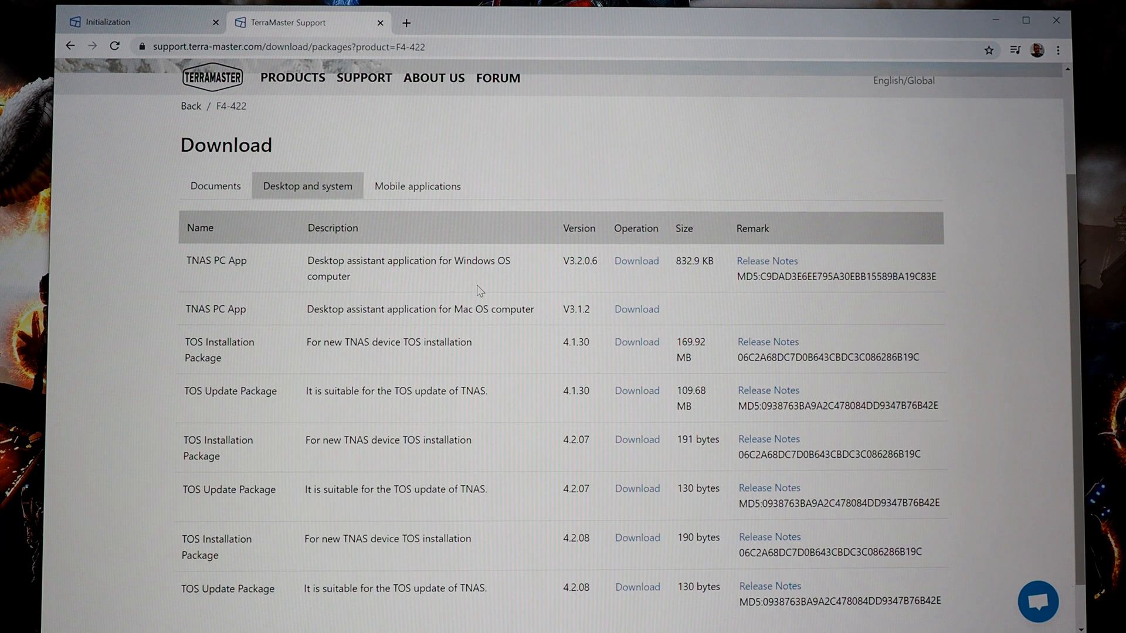
mouse_move(223, 119)
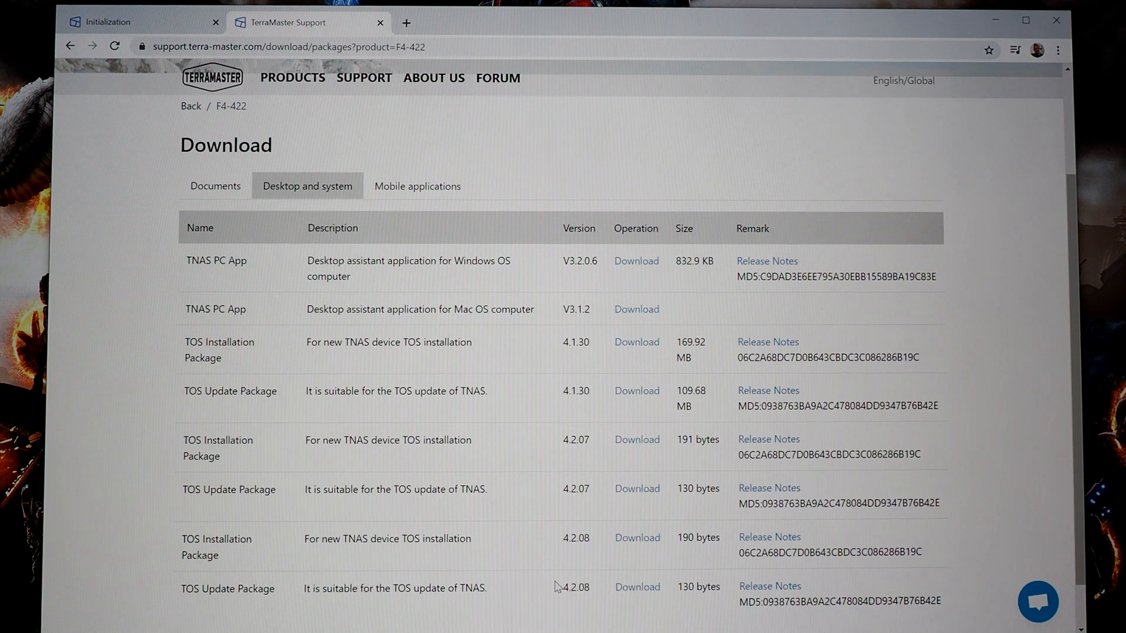
mouse_move(562, 558)
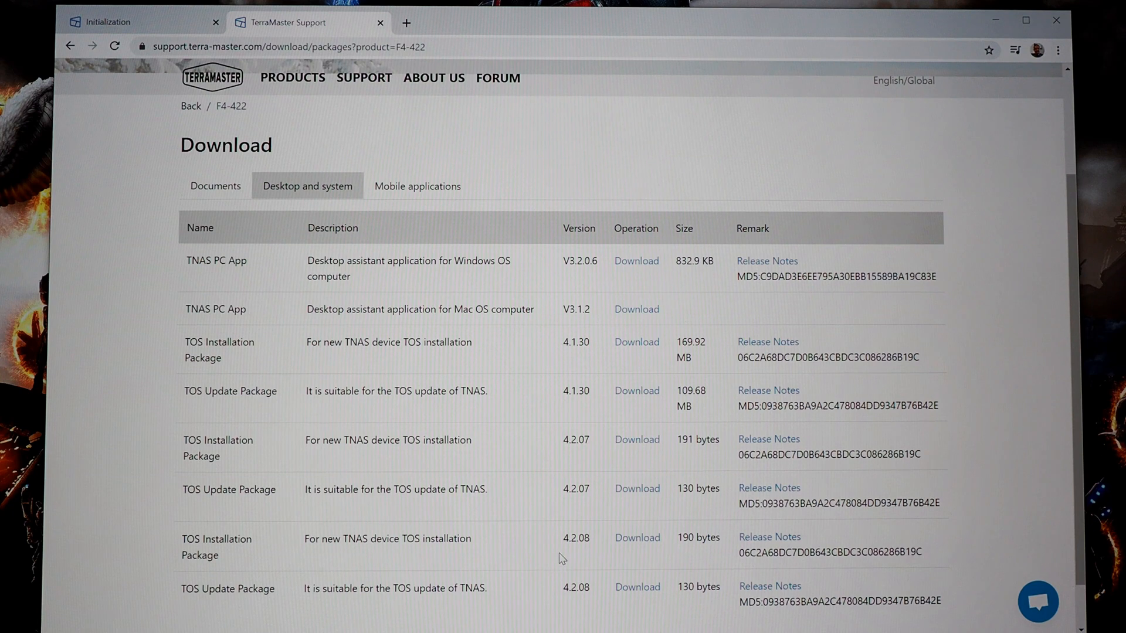
mouse_move(324, 552)
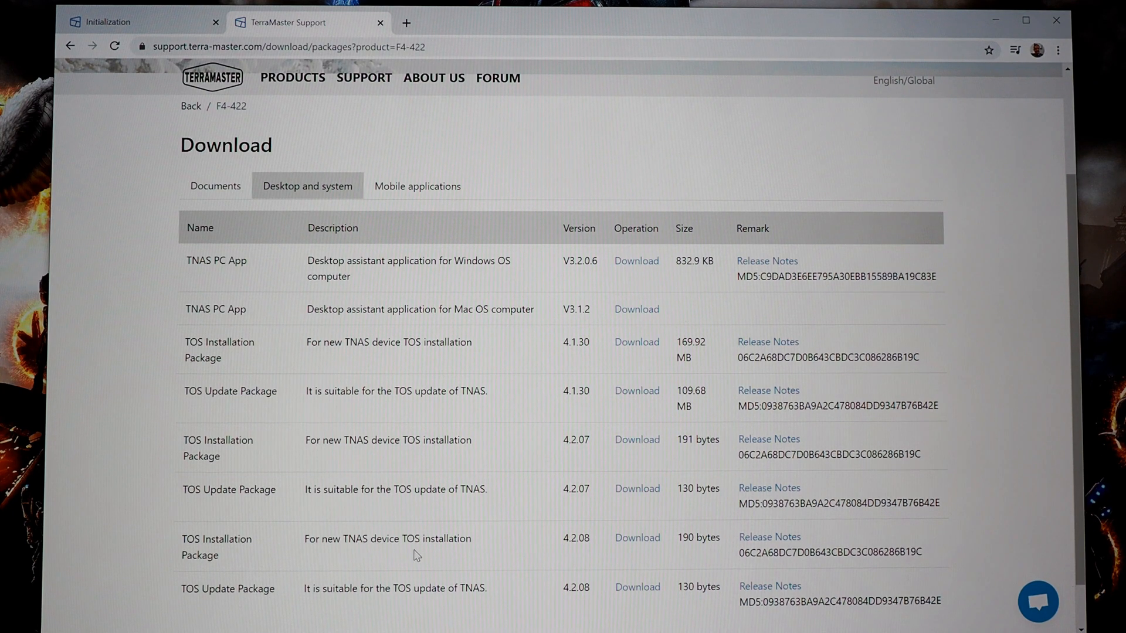
mouse_move(574, 554)
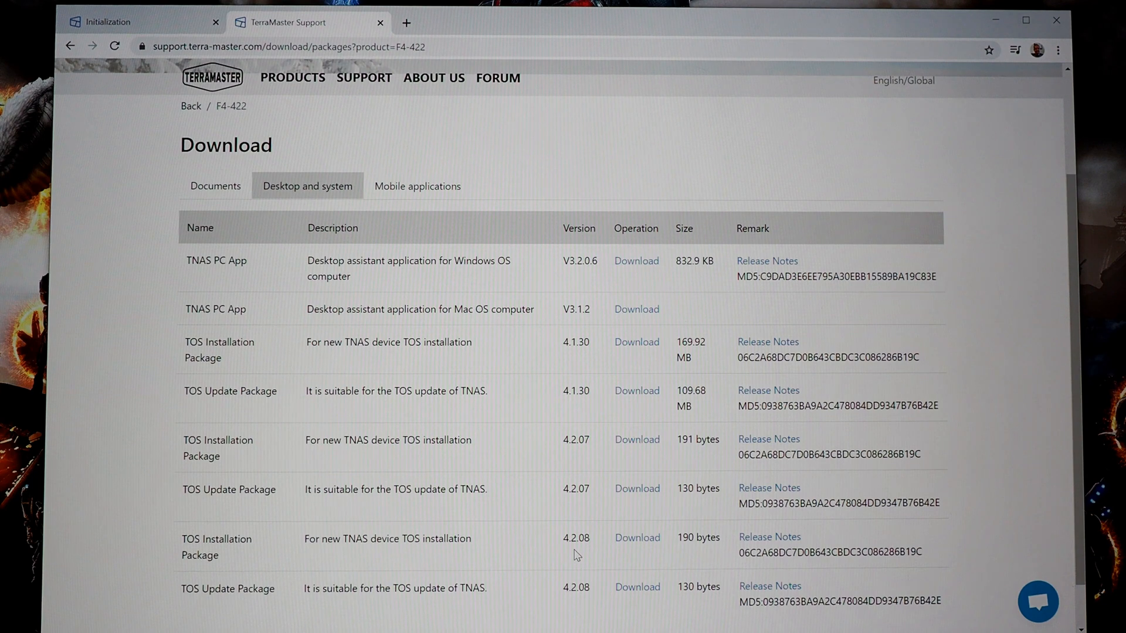
mouse_move(628, 554)
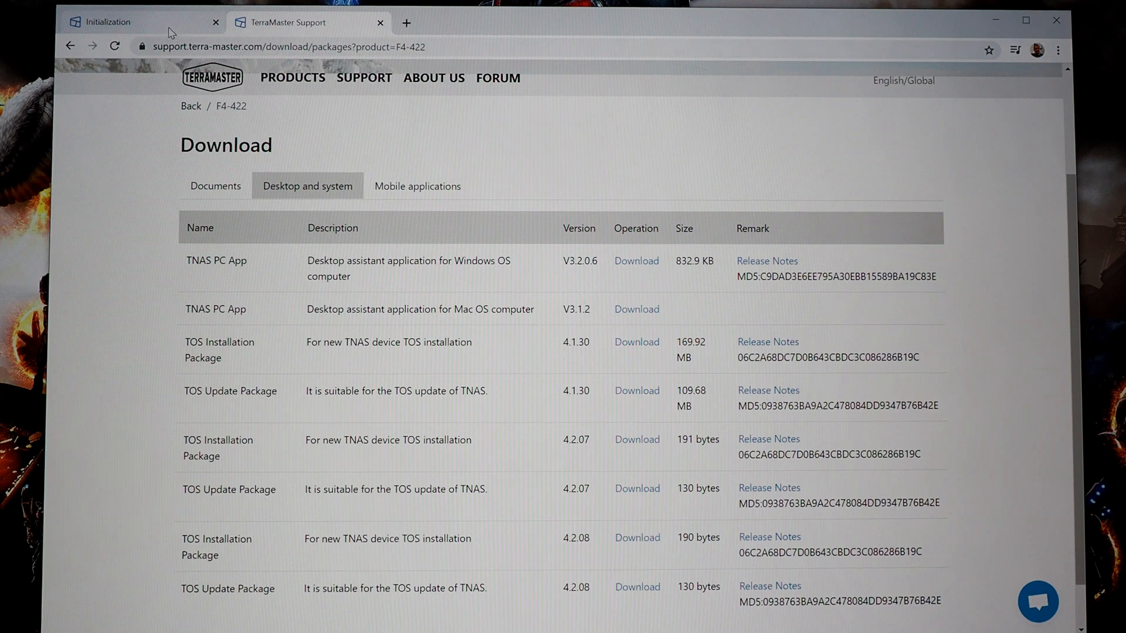
- Load the downloaded TOS 4.2.08 .ins file into the wizard and accept the data-deletion warning
click(136, 21)
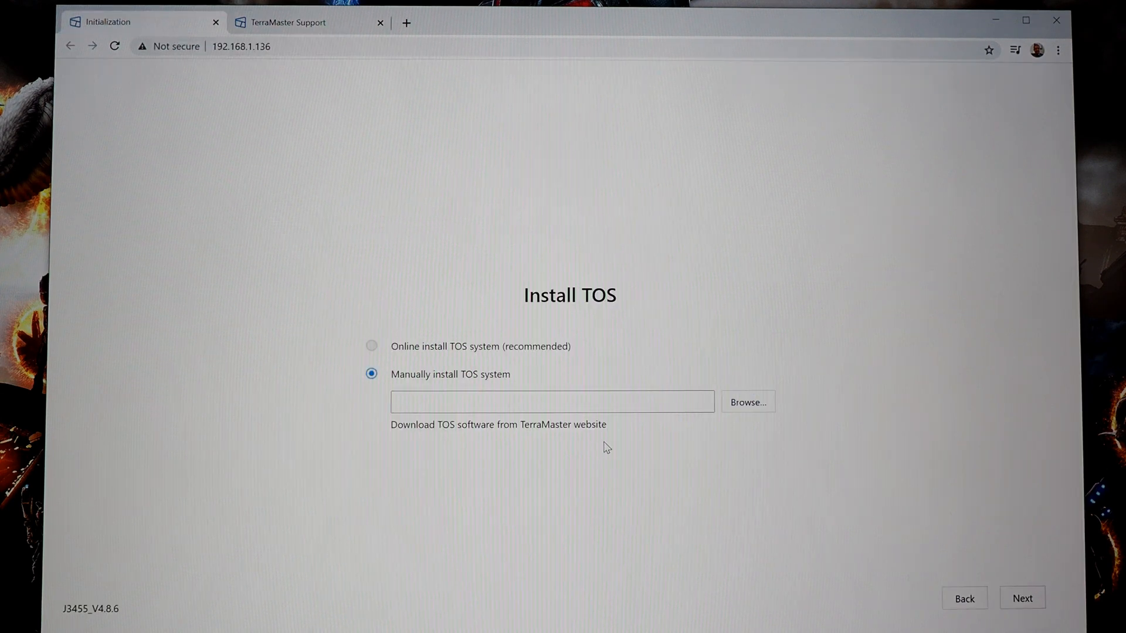
click(746, 402)
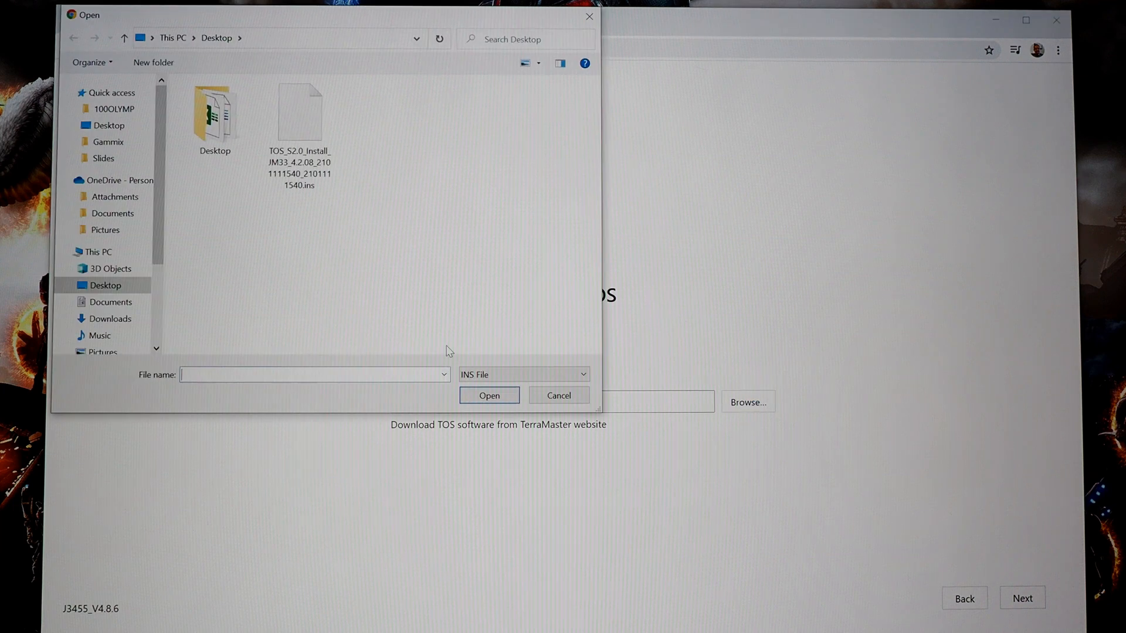
click(299, 115)
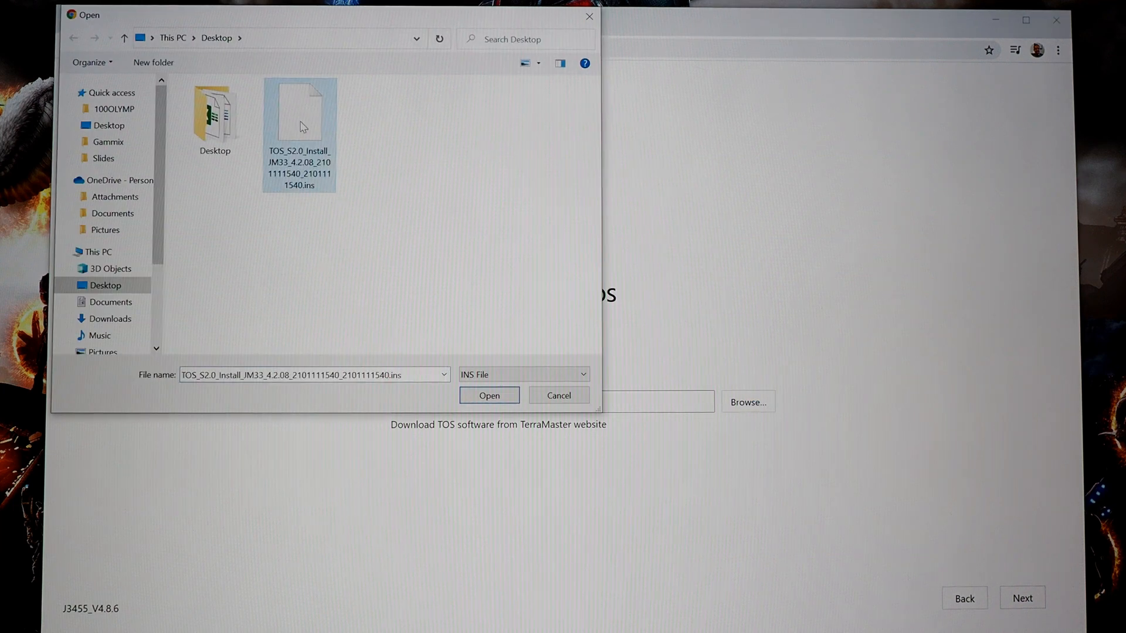
click(489, 395)
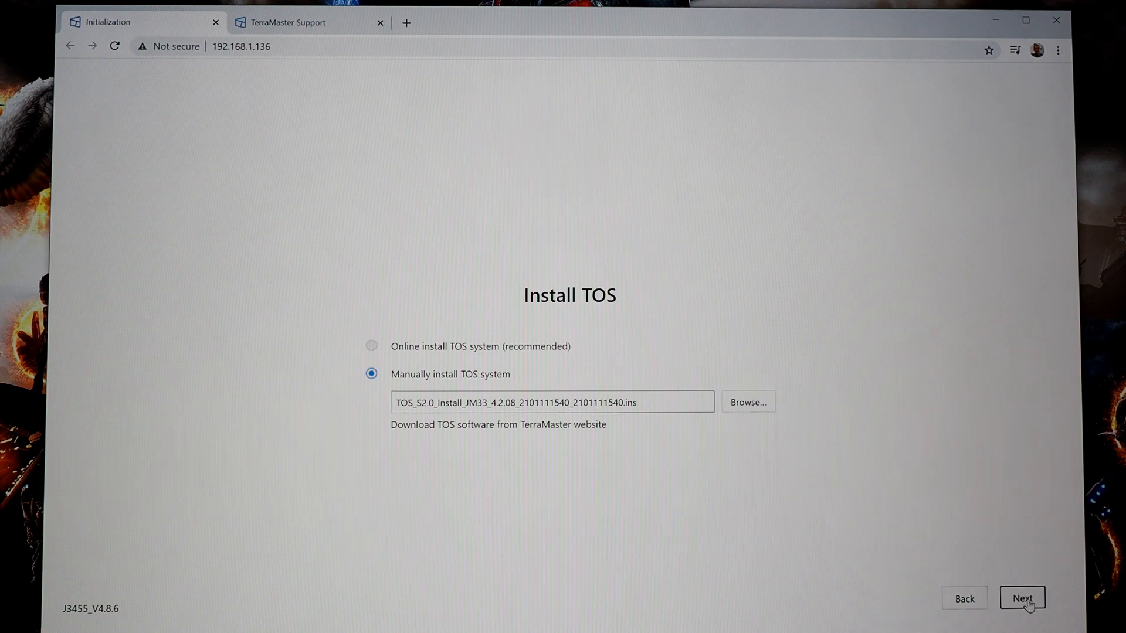
click(1022, 598)
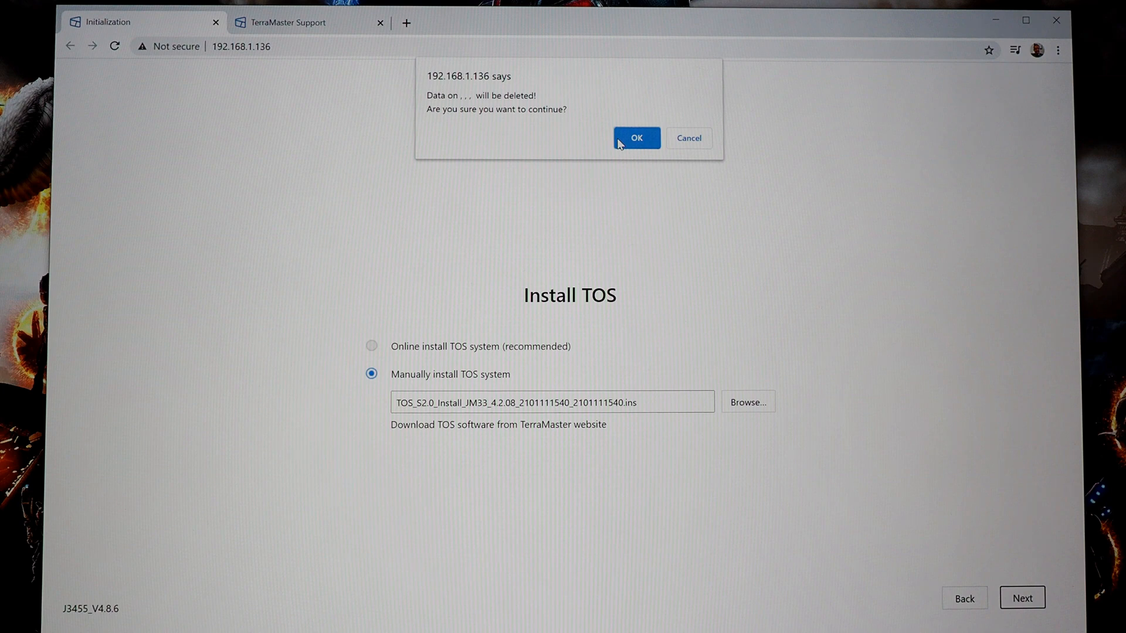
click(635, 138)
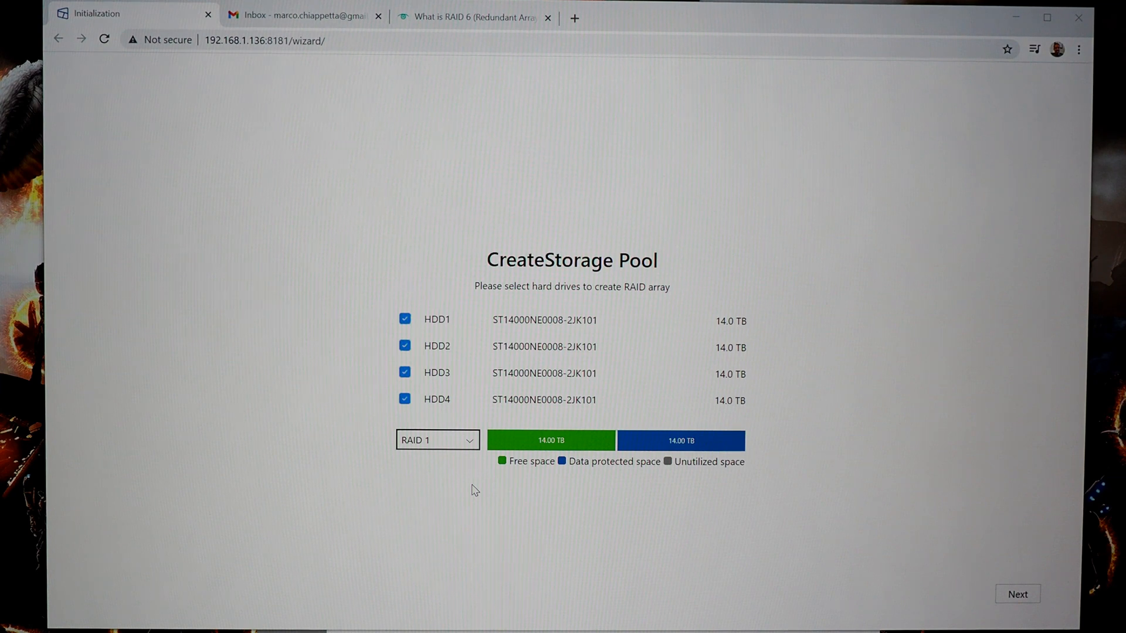
mouse_move(471, 446)
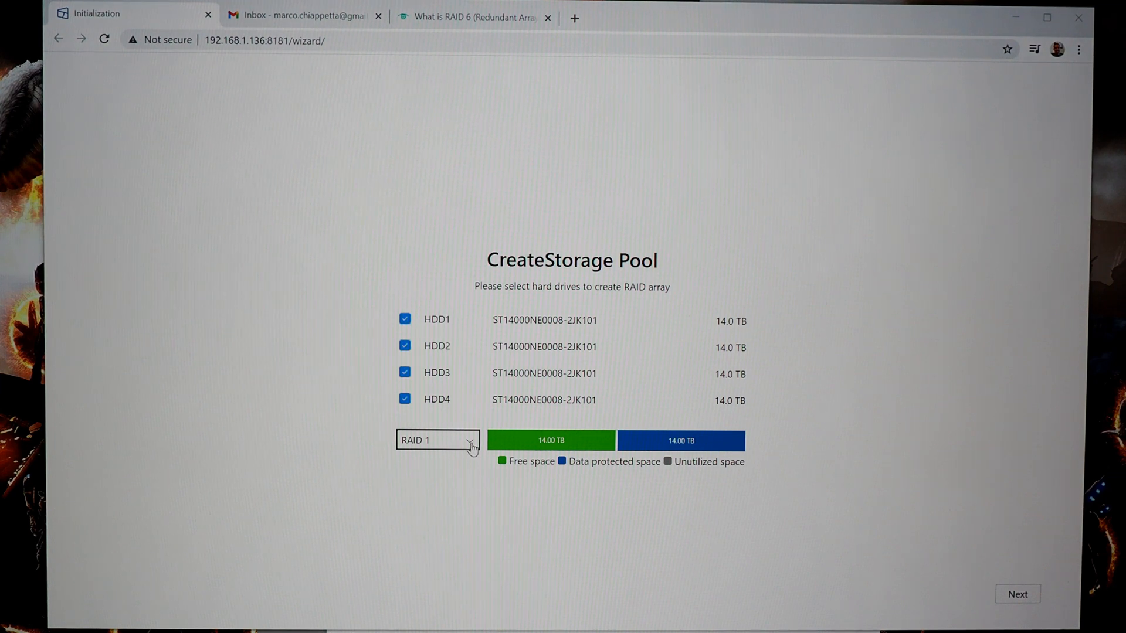
- Set the storage pool RAID type to RAID 6 across all four 14 TB drives
click(437, 440)
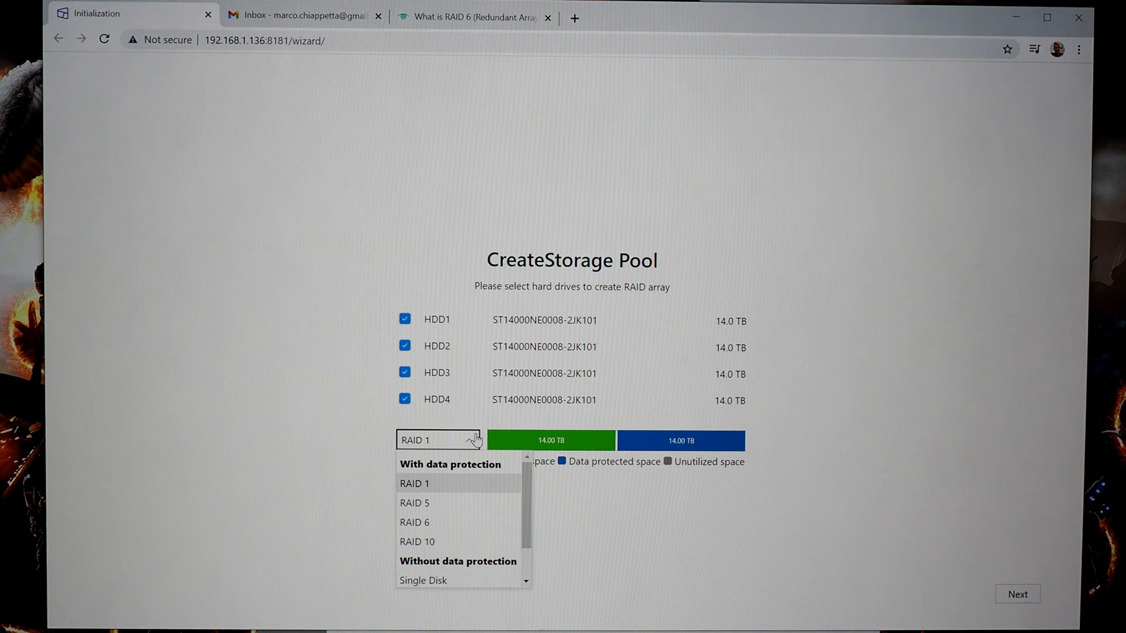
mouse_move(432, 510)
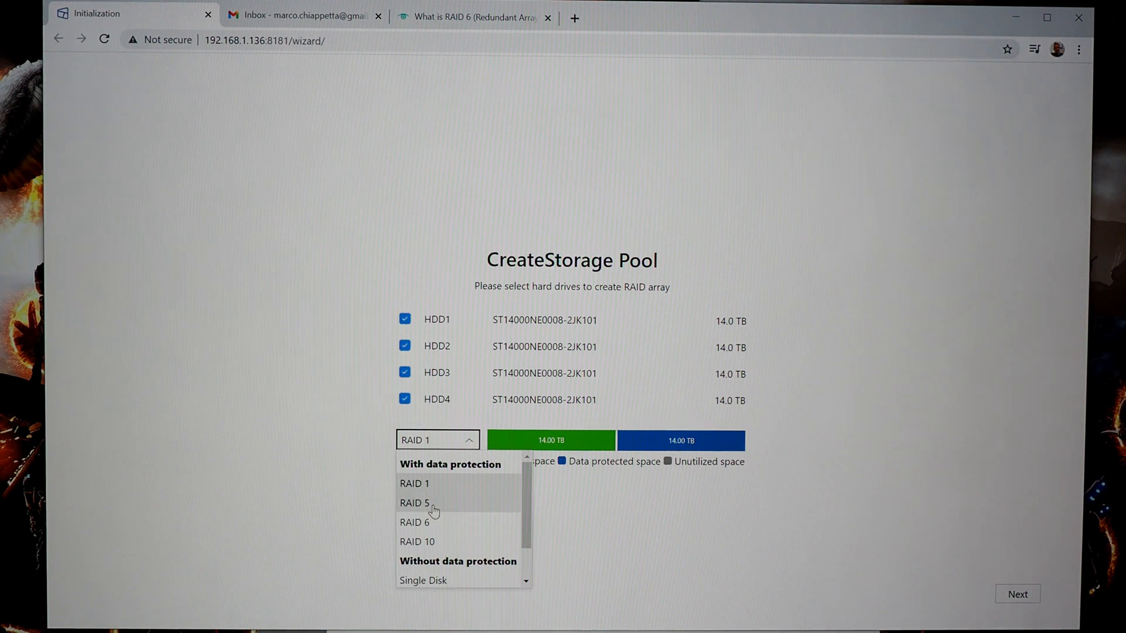
click(414, 503)
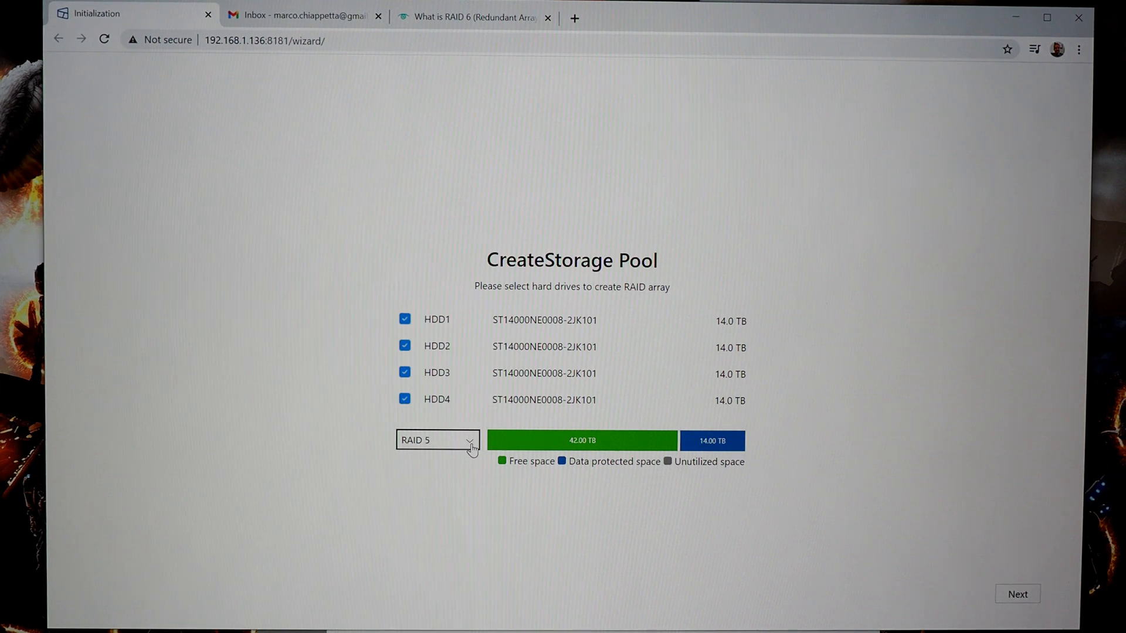
click(437, 440)
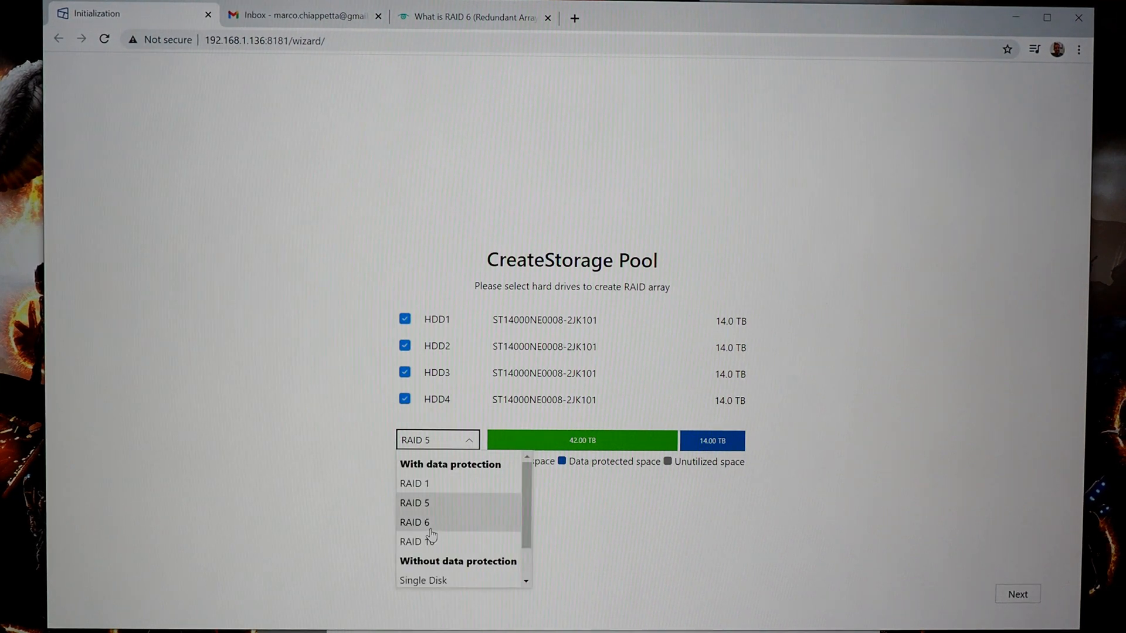
click(413, 522)
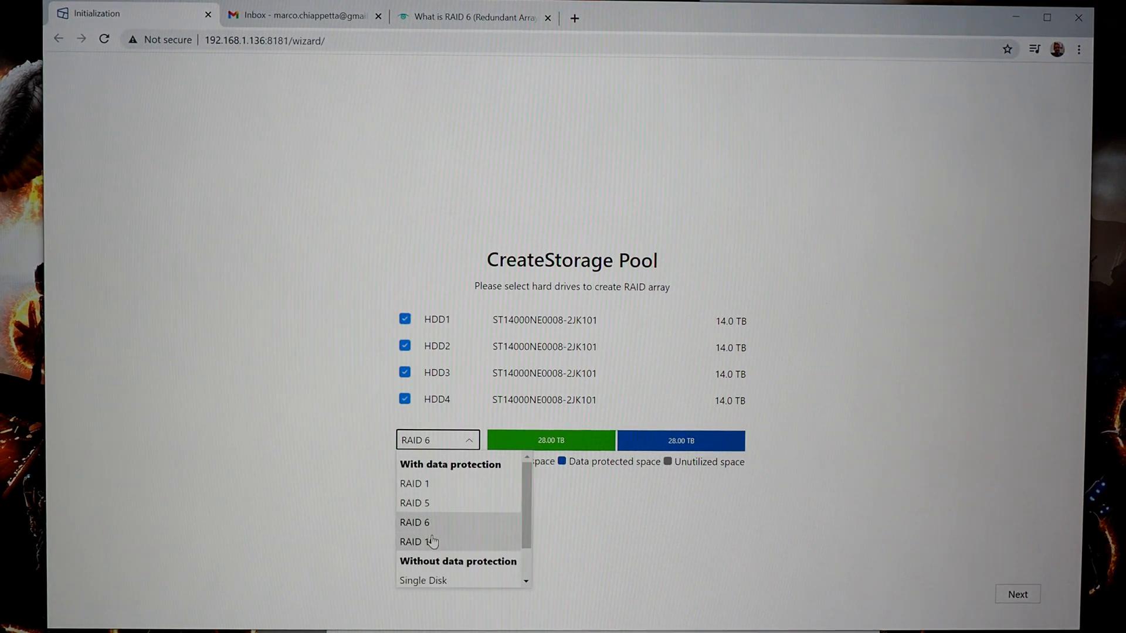
click(418, 541)
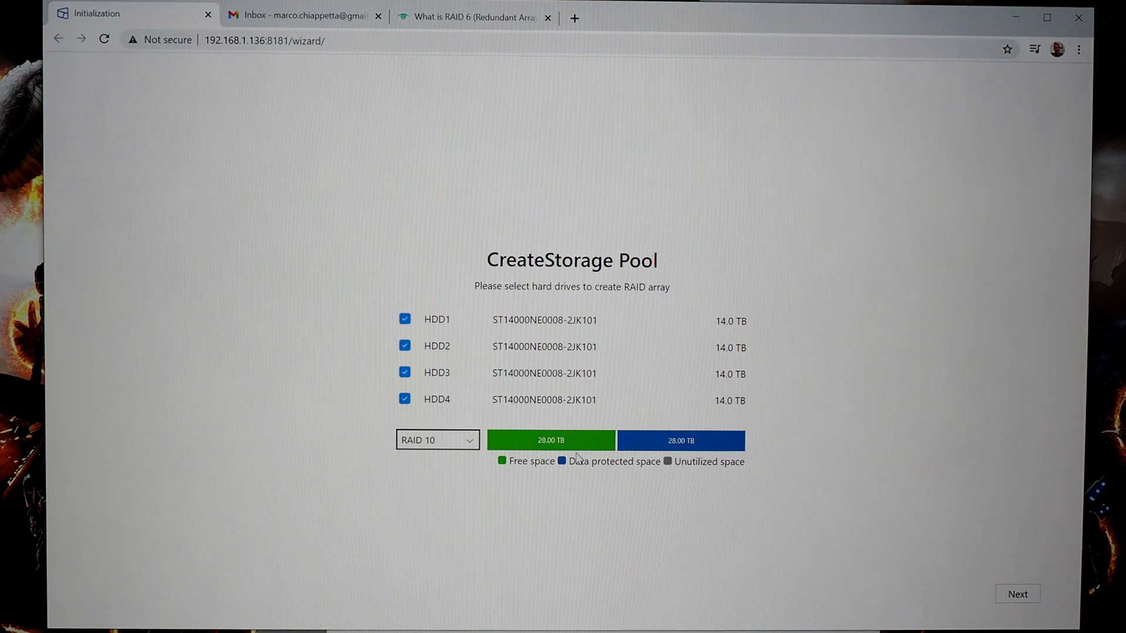
mouse_move(551, 533)
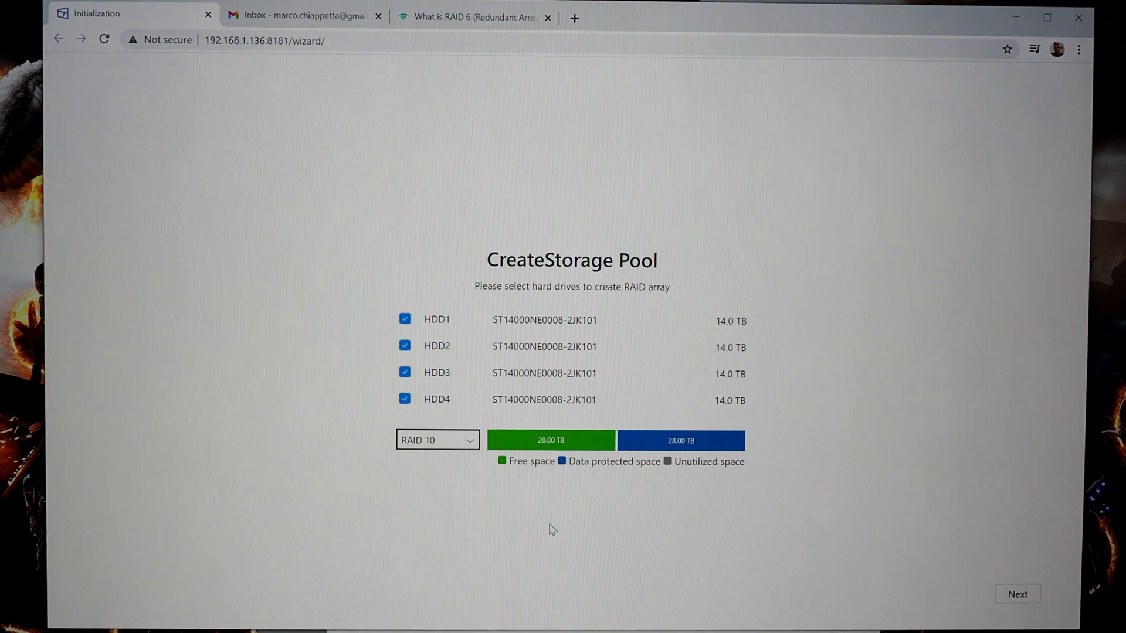
click(436, 440)
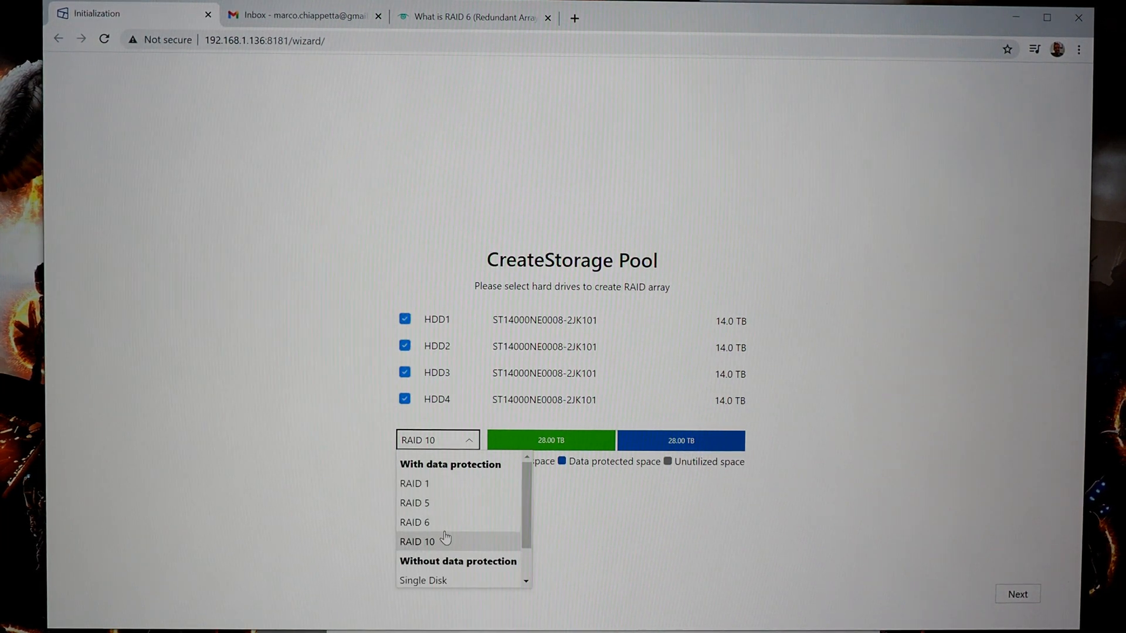
click(413, 521)
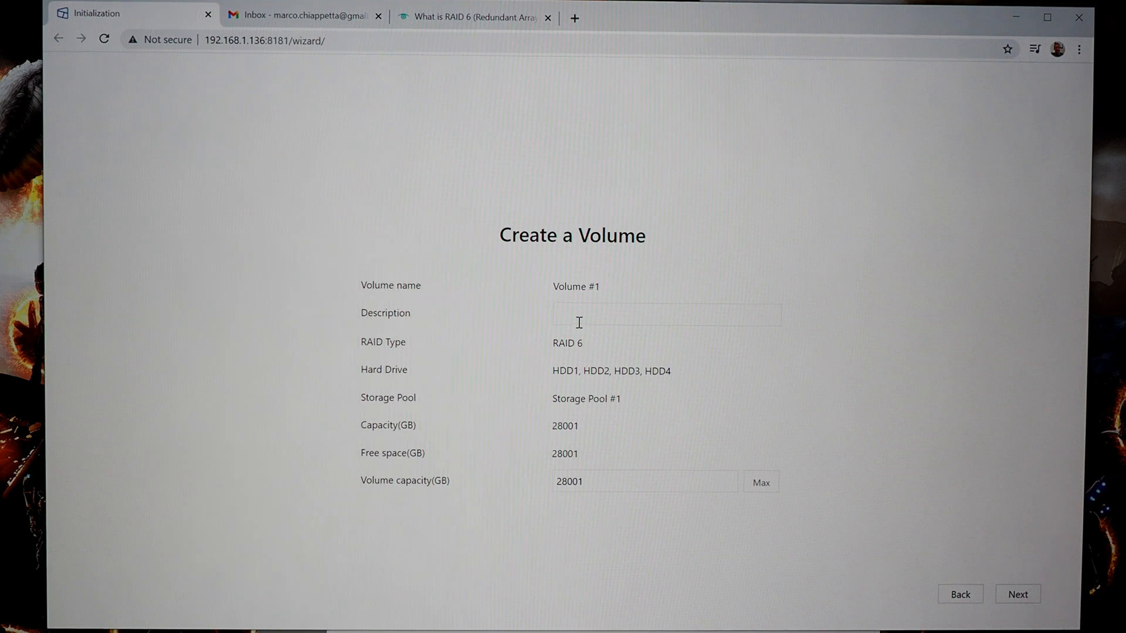
- Describe Volume #1 as 'Shared Storage Volume' at maximum 28001 GB capacity and continue
click(666, 314)
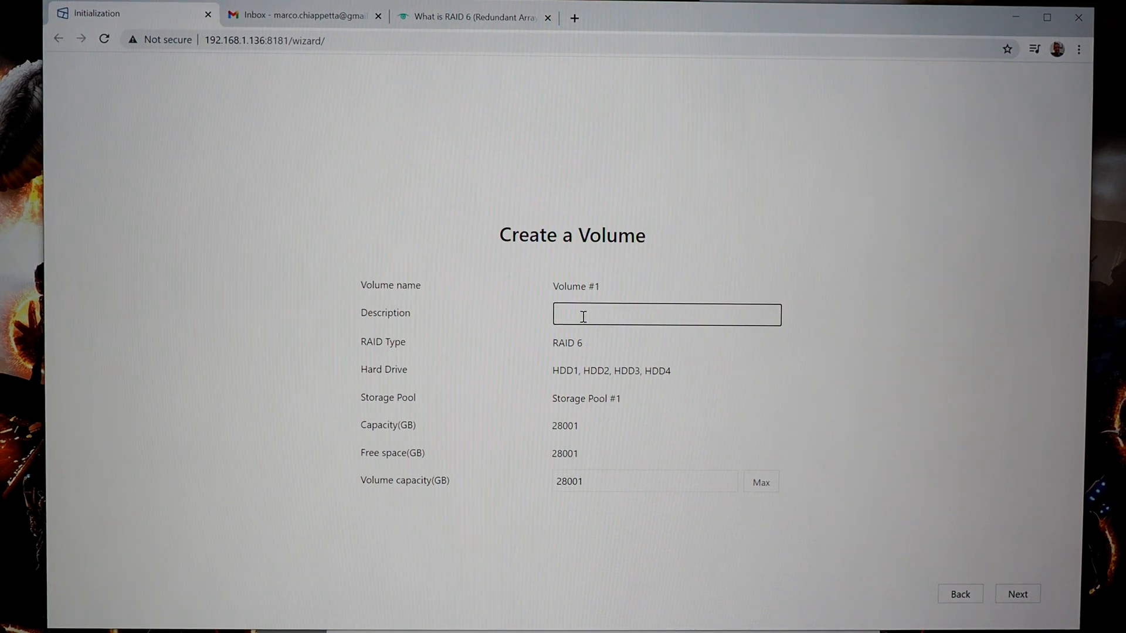
text(Shared S)
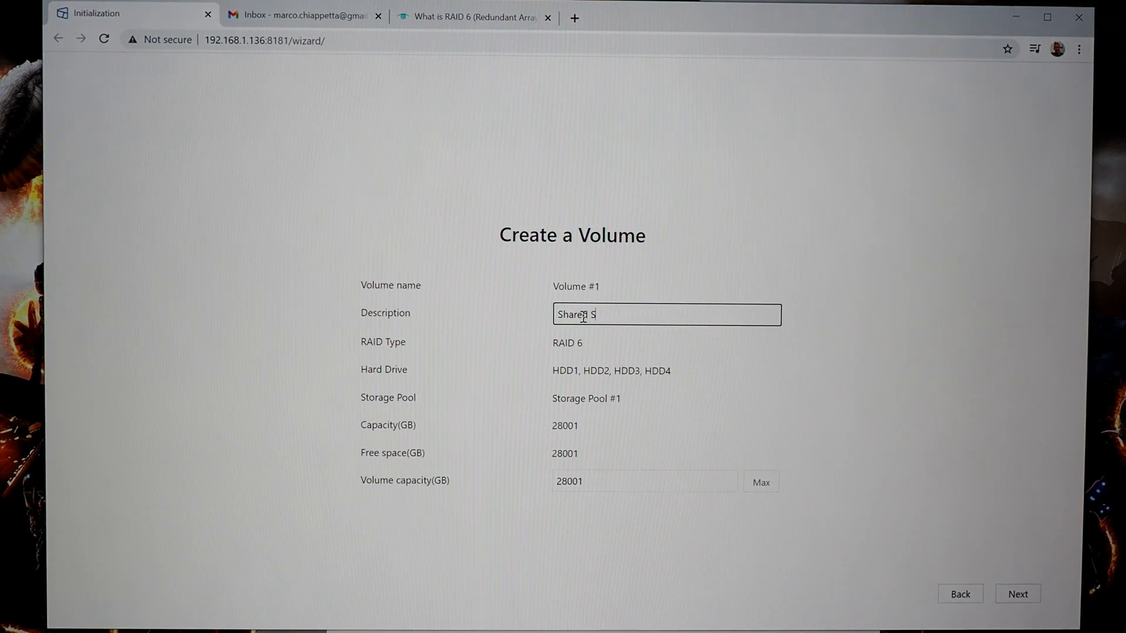
text(torage Volu)
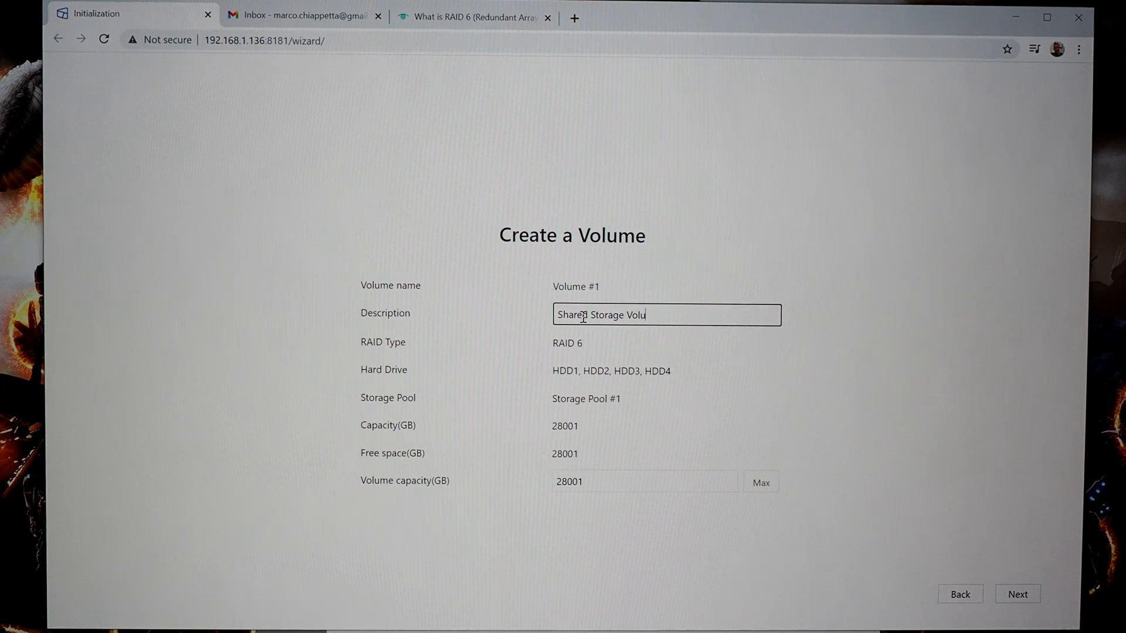
text(me)
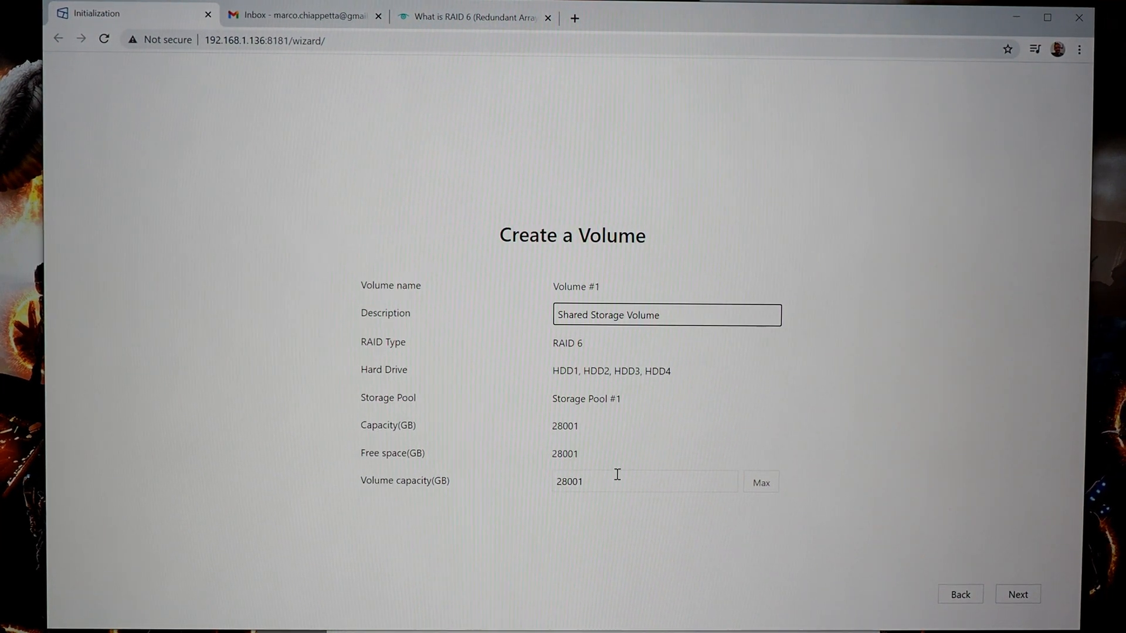
click(1018, 593)
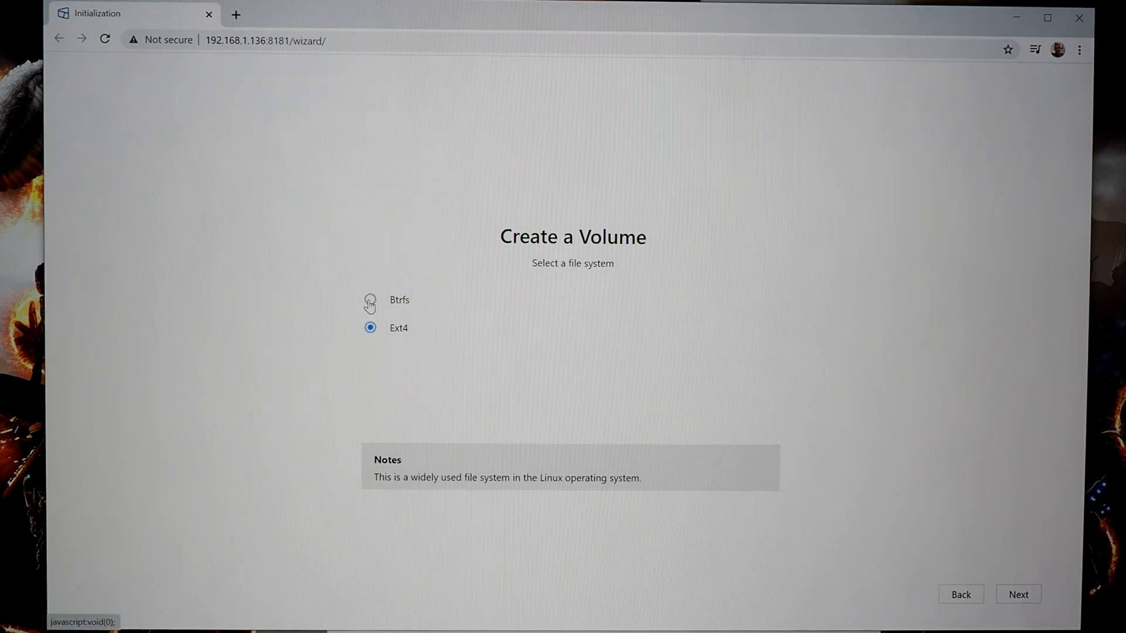
- Choose Btrfs instead of Ext4 as Volume #1's file system and continue
click(369, 300)
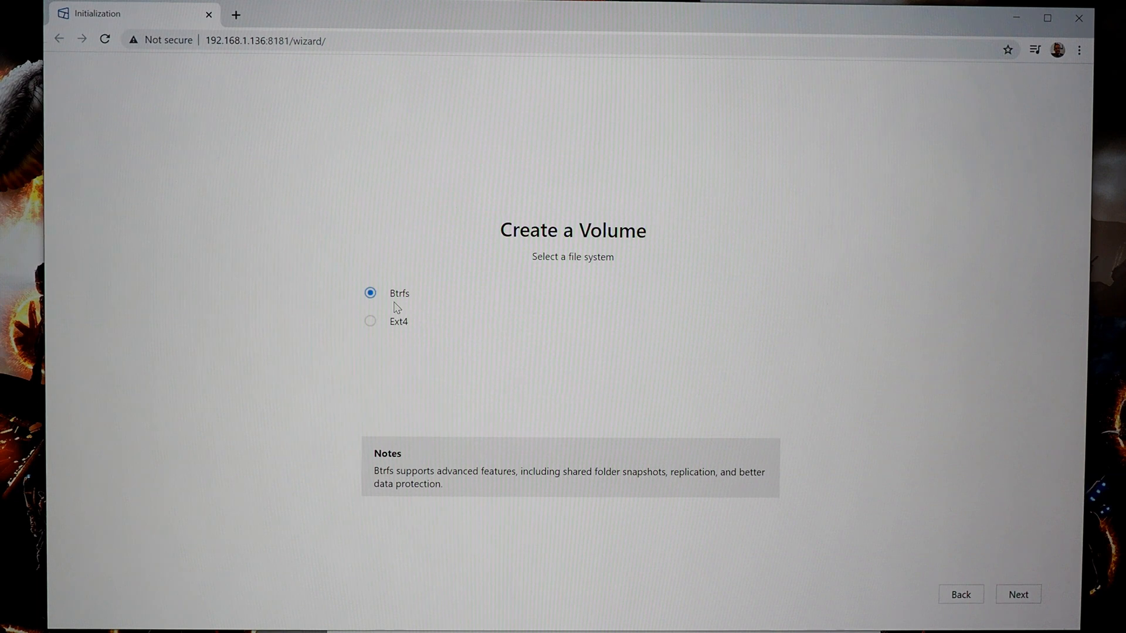
mouse_move(426, 335)
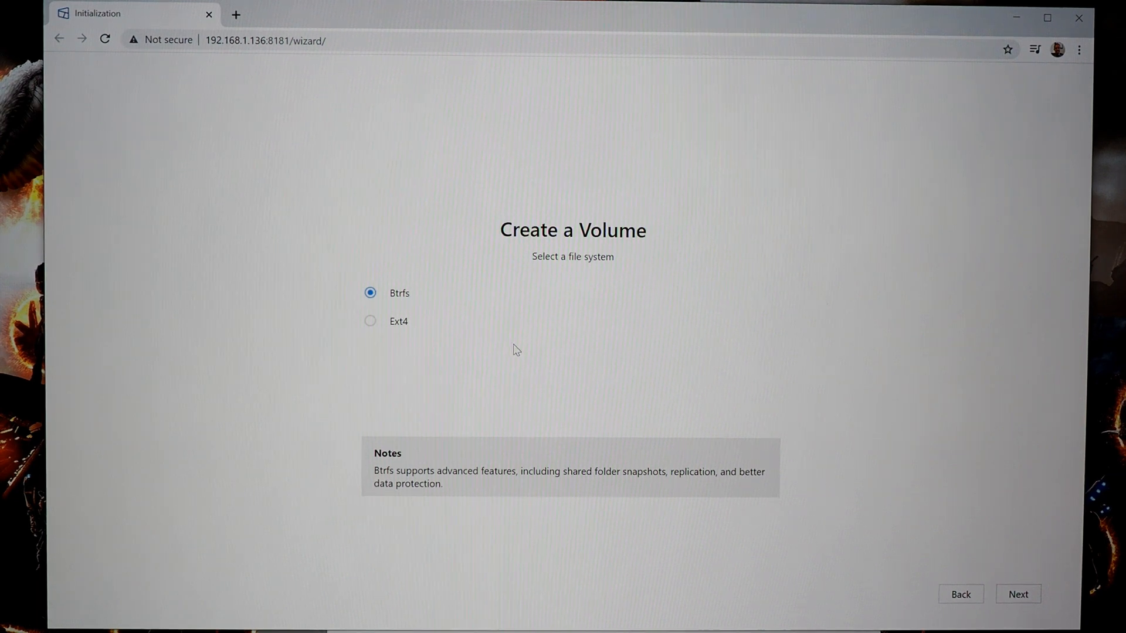
mouse_move(1028, 571)
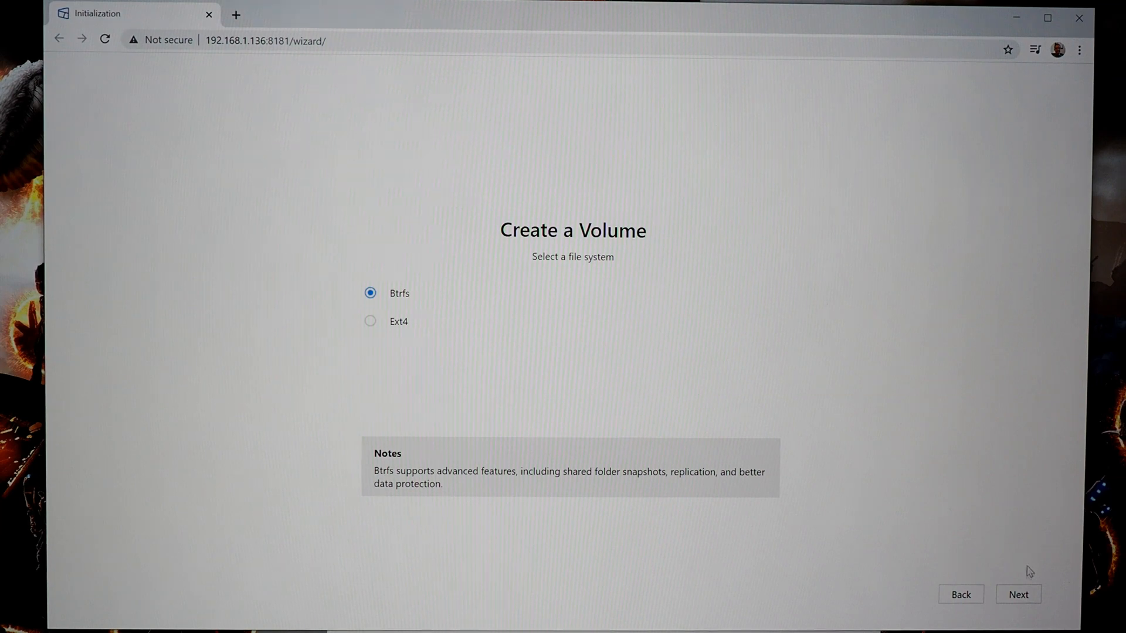
click(1018, 593)
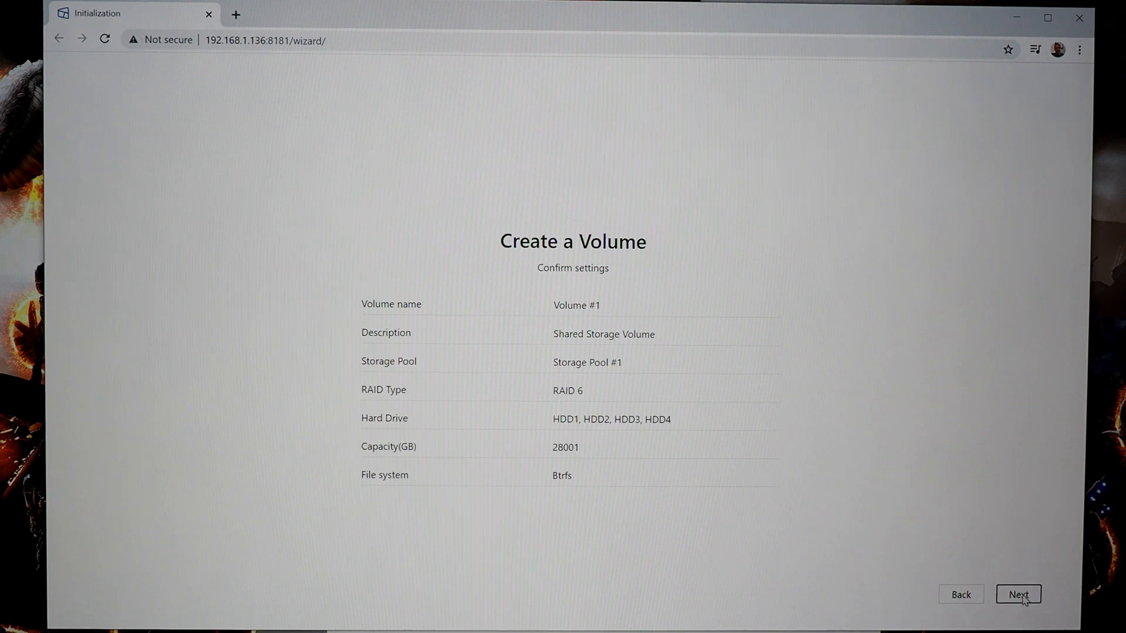
- Confirm the RAID 6 Btrfs volume, agree to erase the drives, and decline the browser's save-password prompt
click(1018, 594)
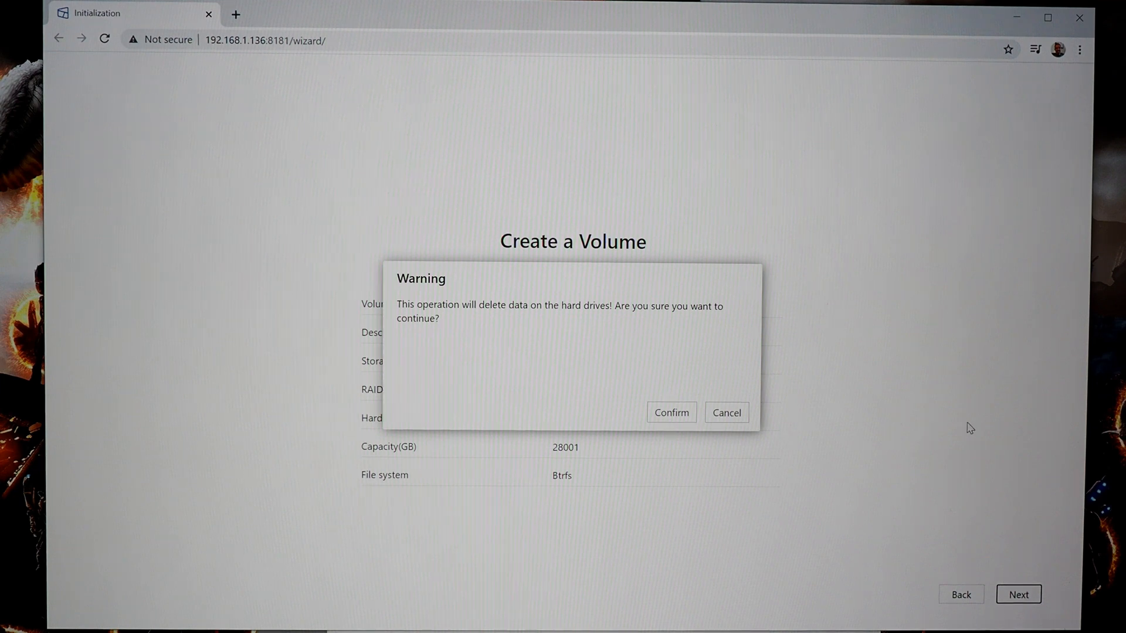
click(670, 411)
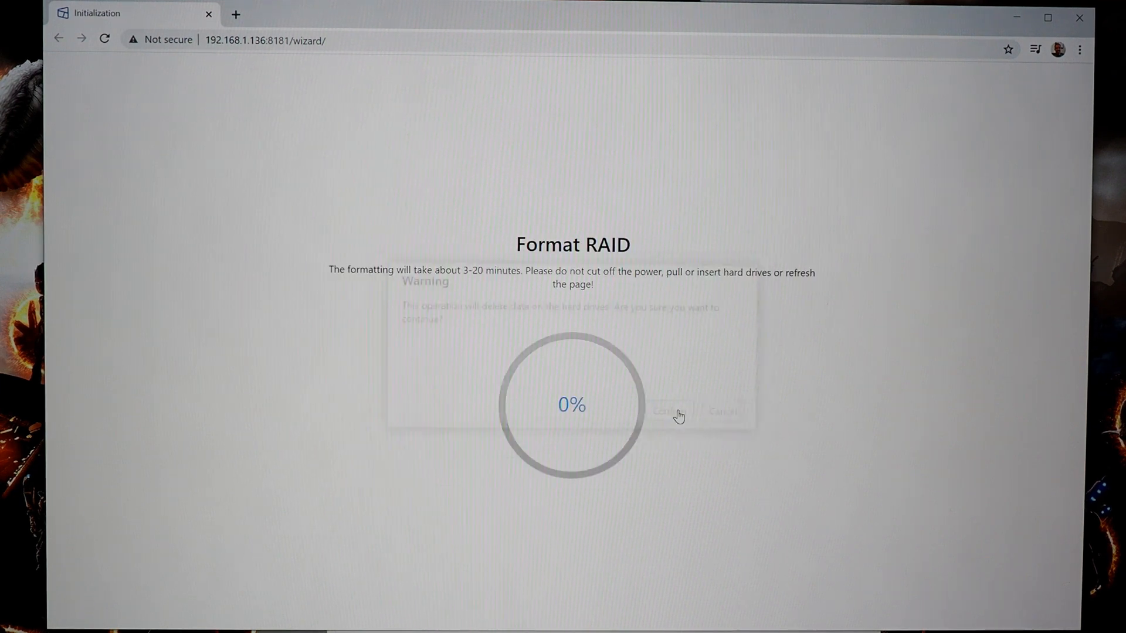
click(667, 412)
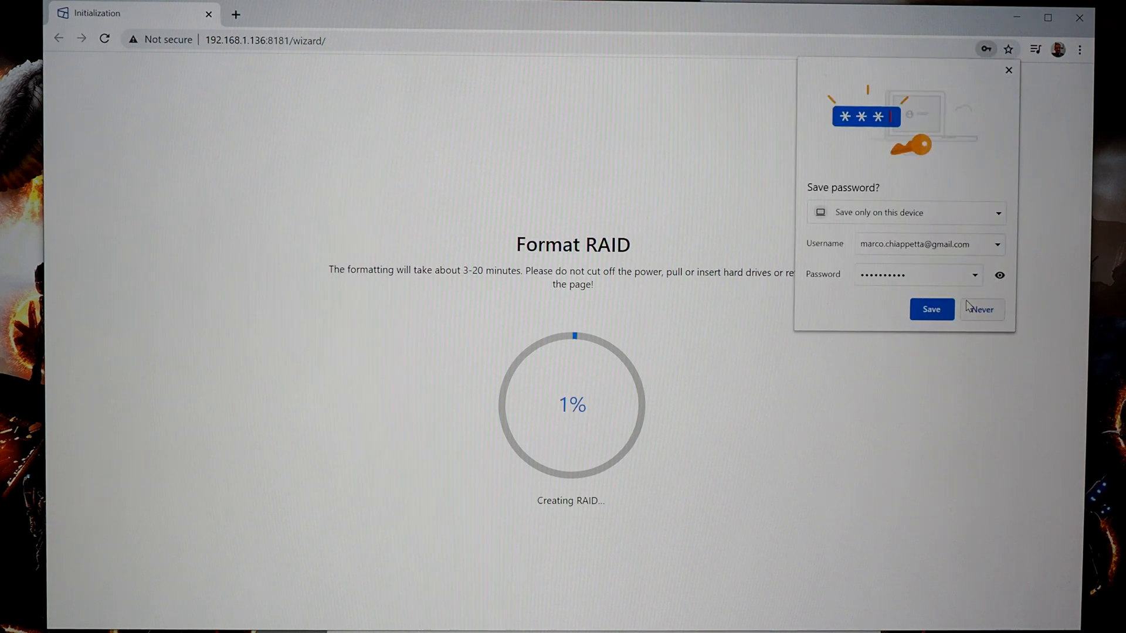
click(983, 308)
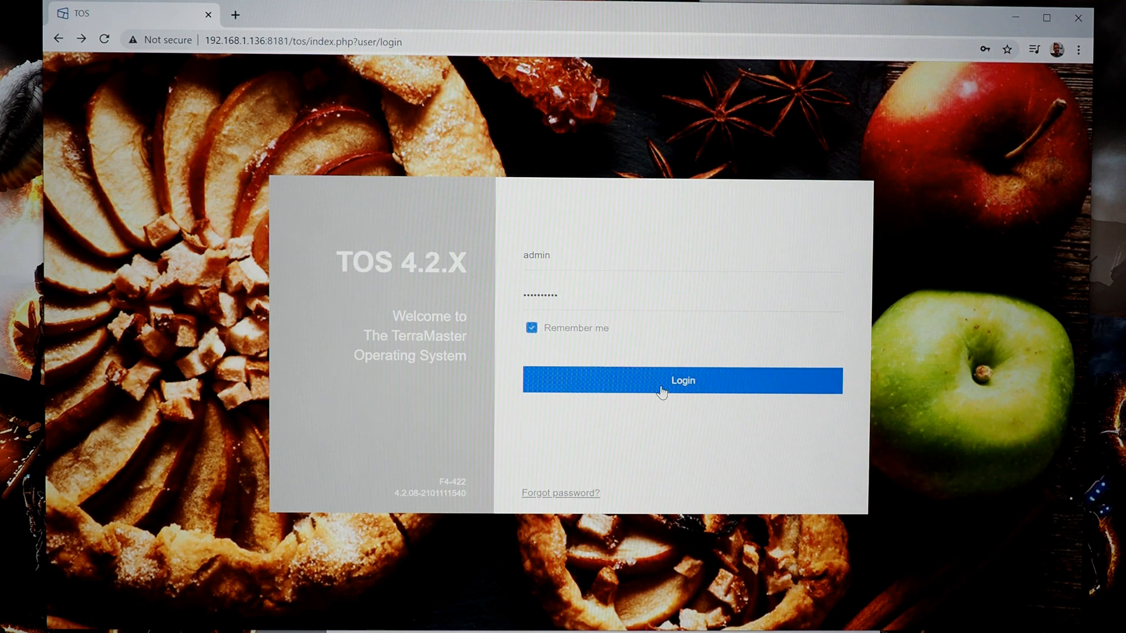
- Sign in to TOS as admin to reach the desktop with Volume #1 synchronizing
click(681, 380)
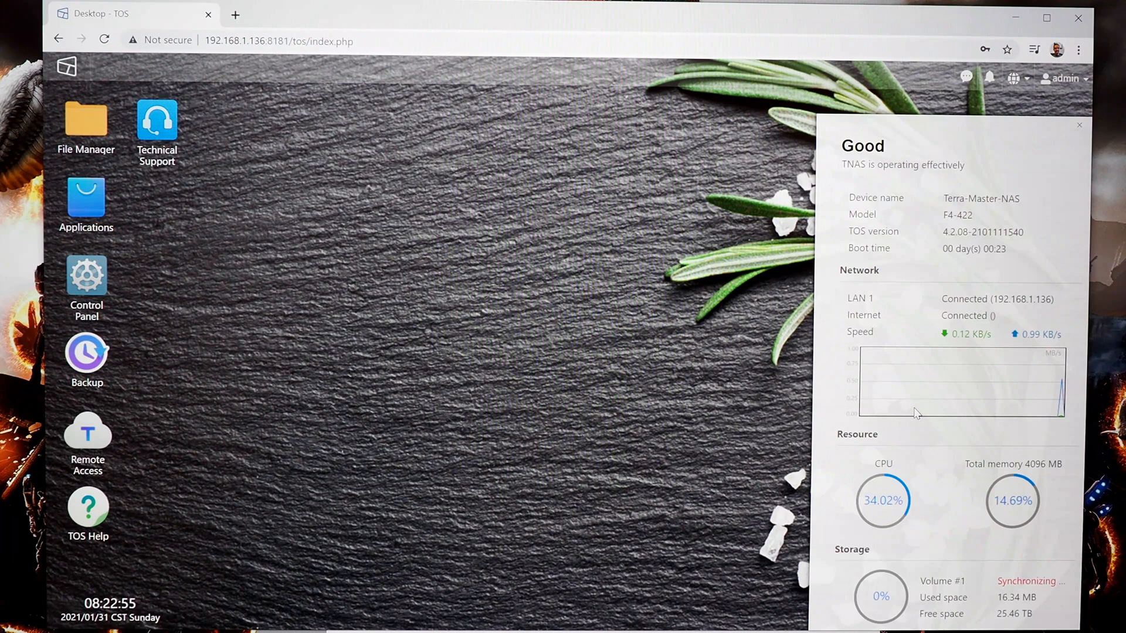
mouse_move(56, 467)
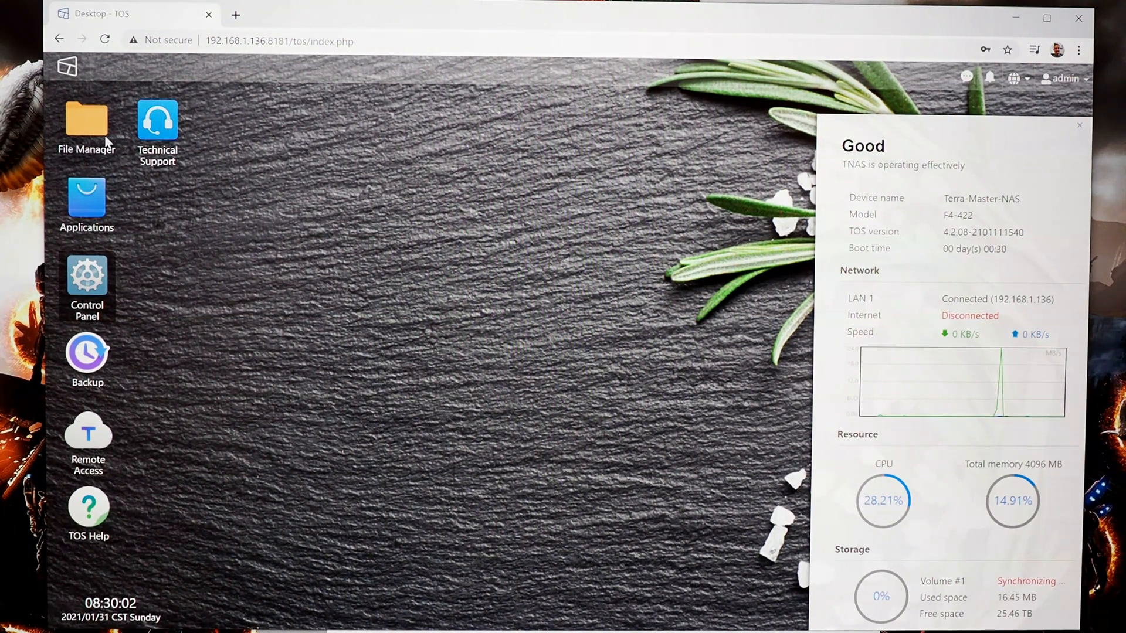
double_click(86, 121)
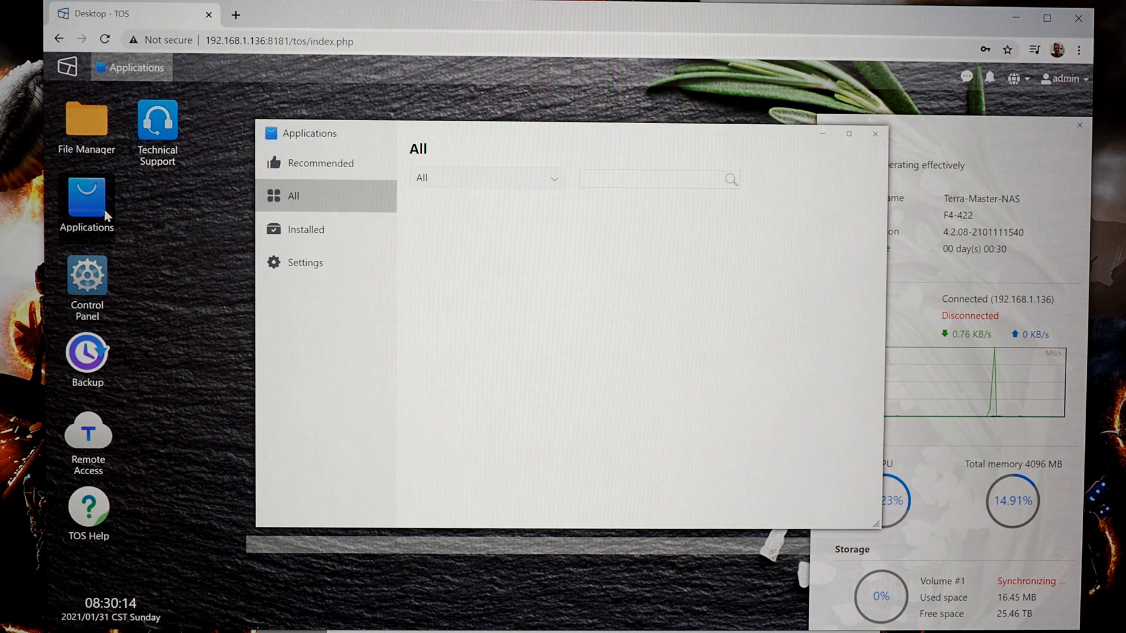
mouse_move(138, 230)
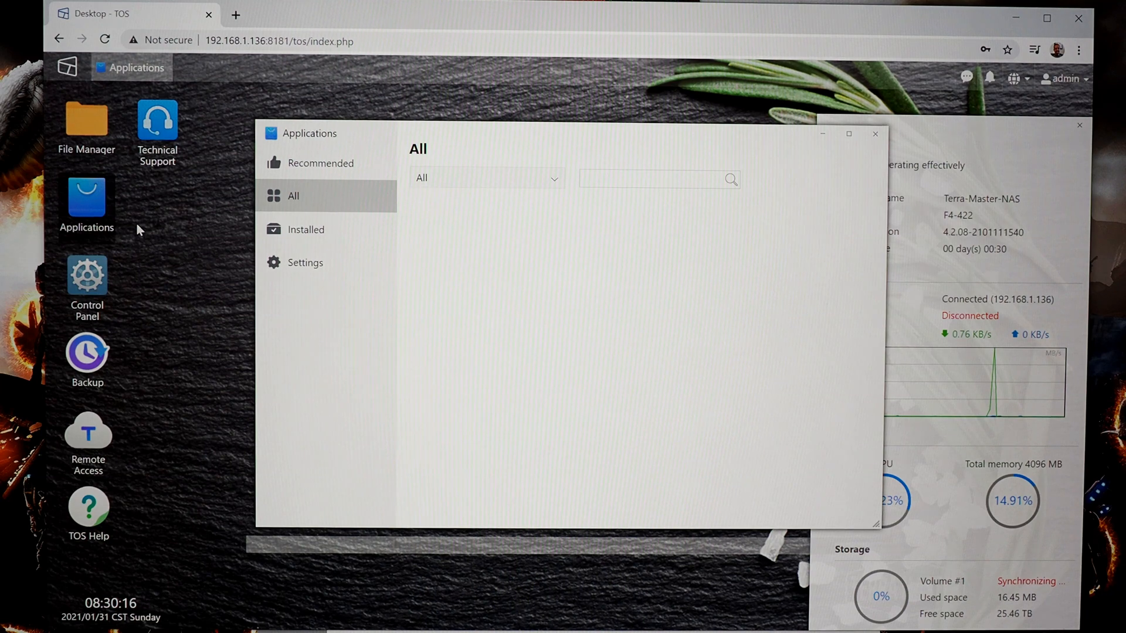
mouse_move(821, 172)
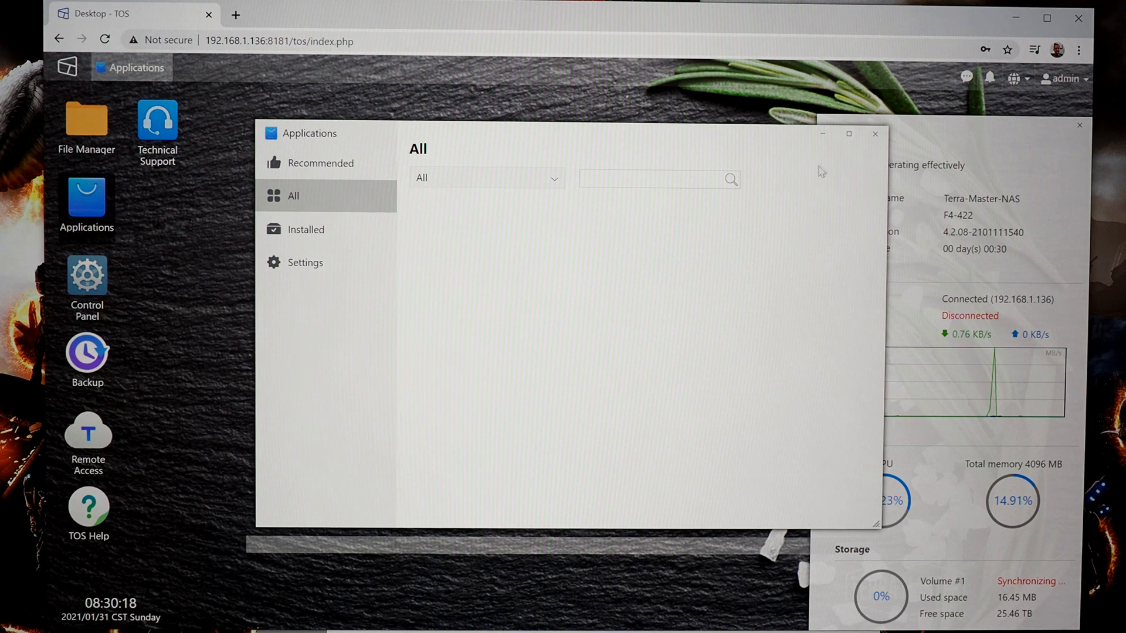
mouse_move(875, 133)
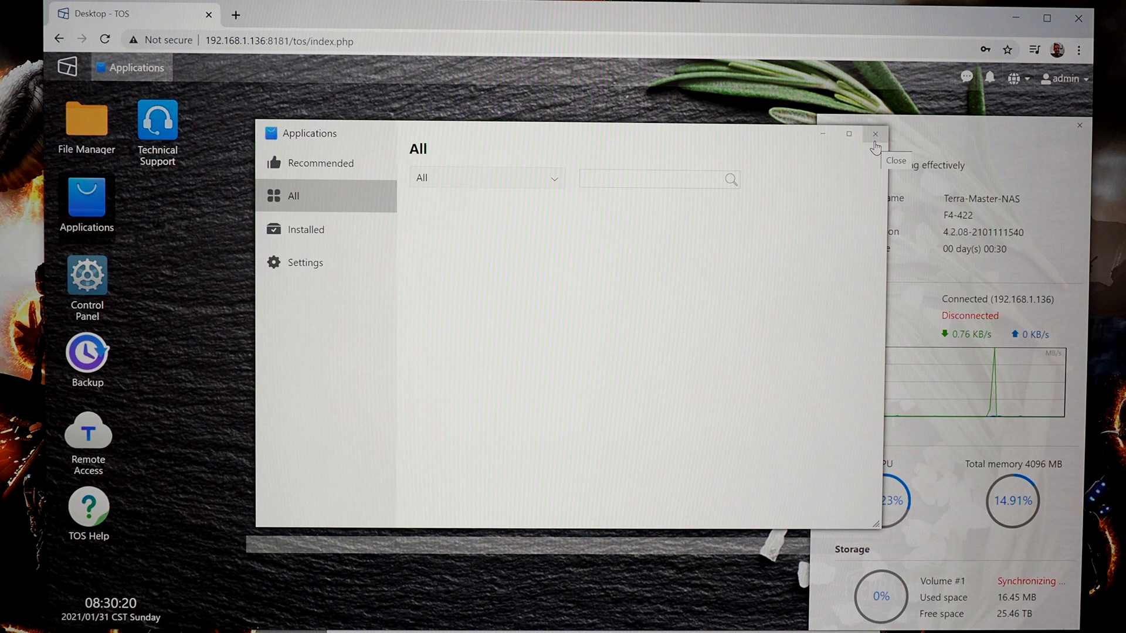
click(875, 134)
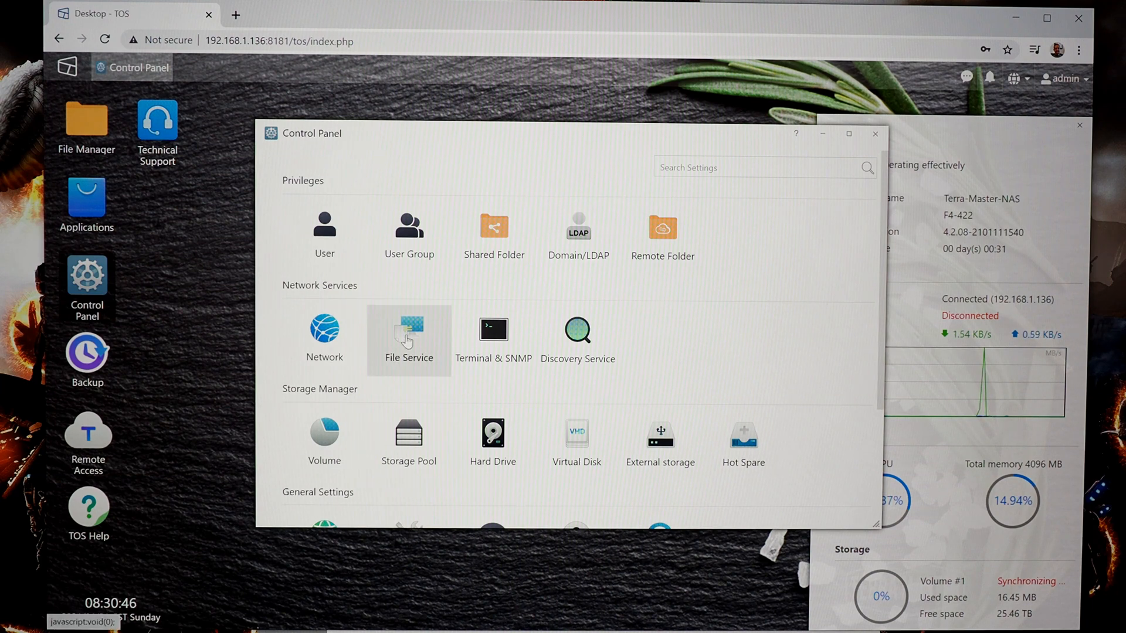
- Enable the SMB/CIFS file service on workgroup 'workgroup' in Control Panel > File Service and apply it
click(408, 337)
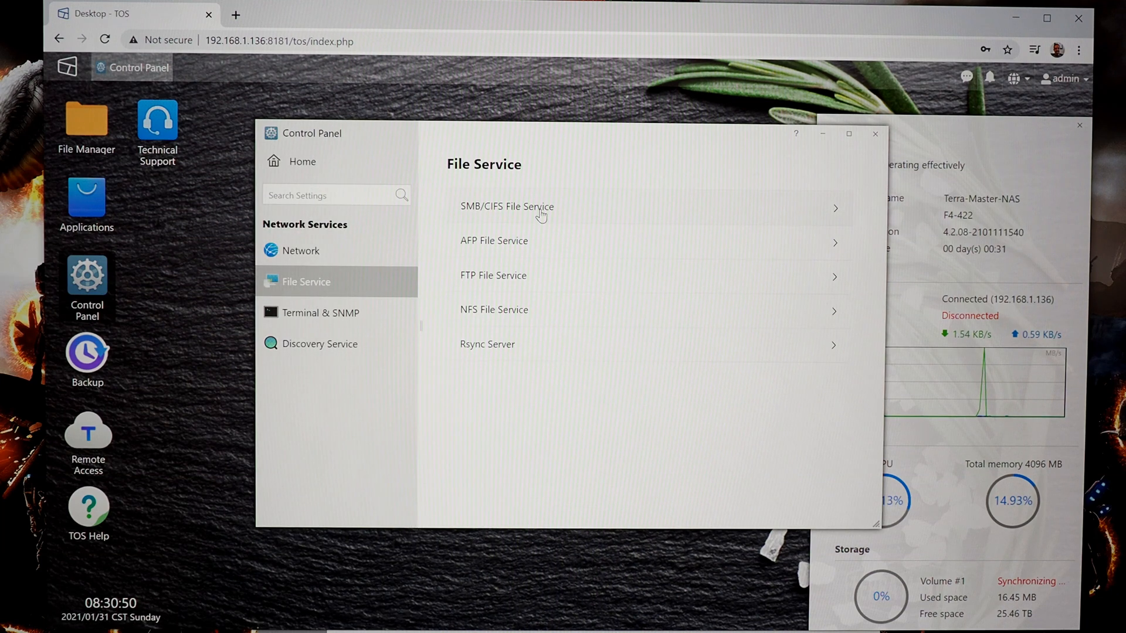
click(506, 206)
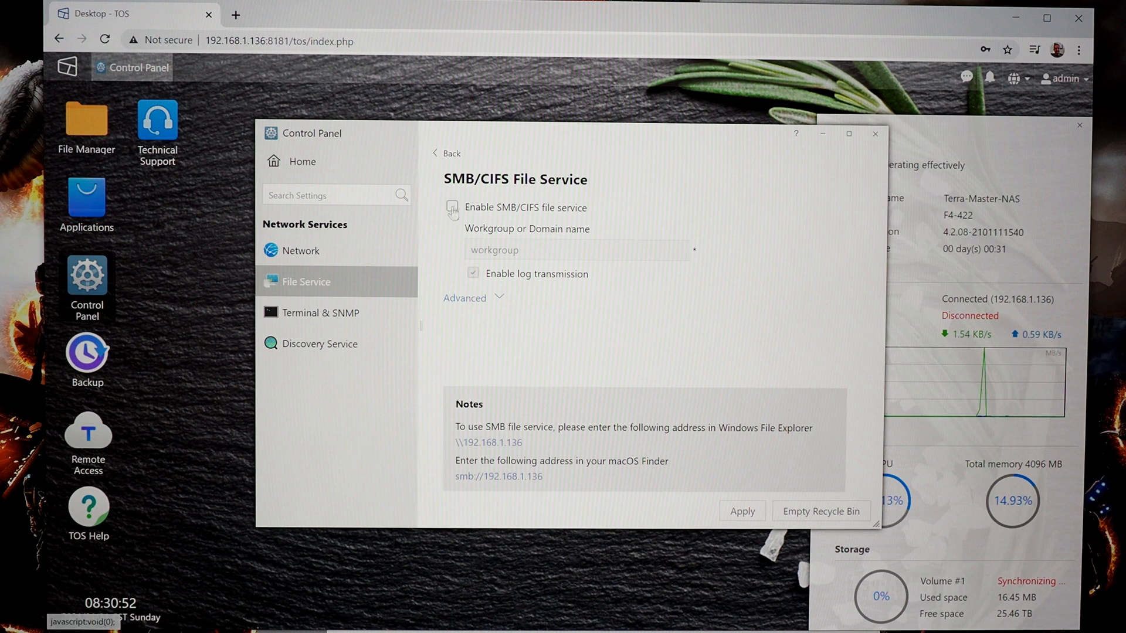
click(451, 206)
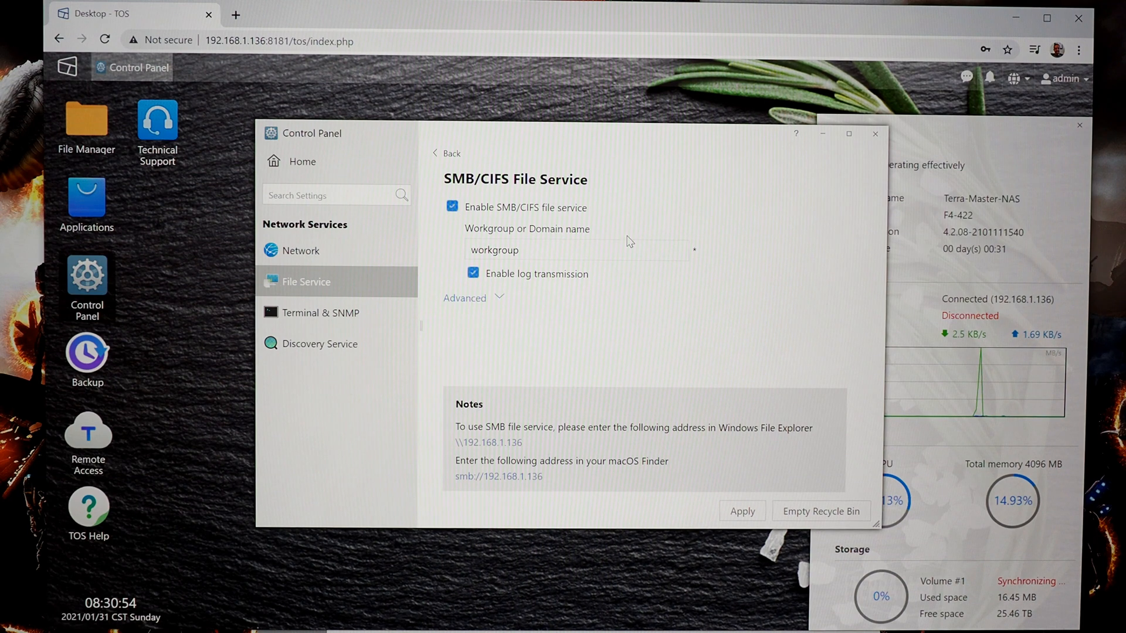
mouse_move(764, 395)
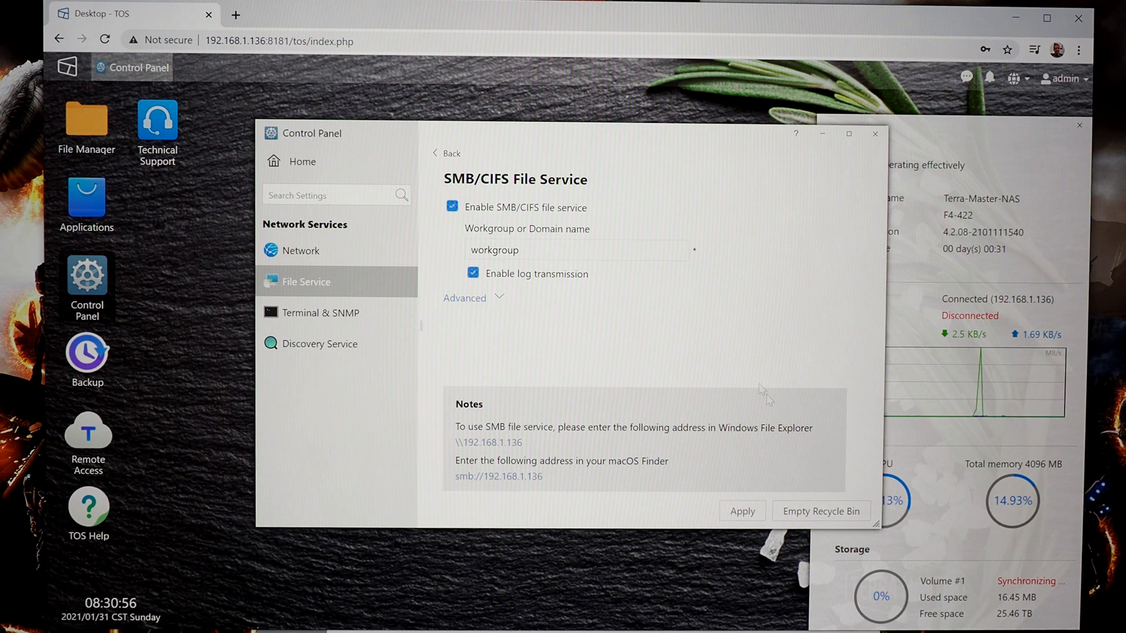
click(741, 510)
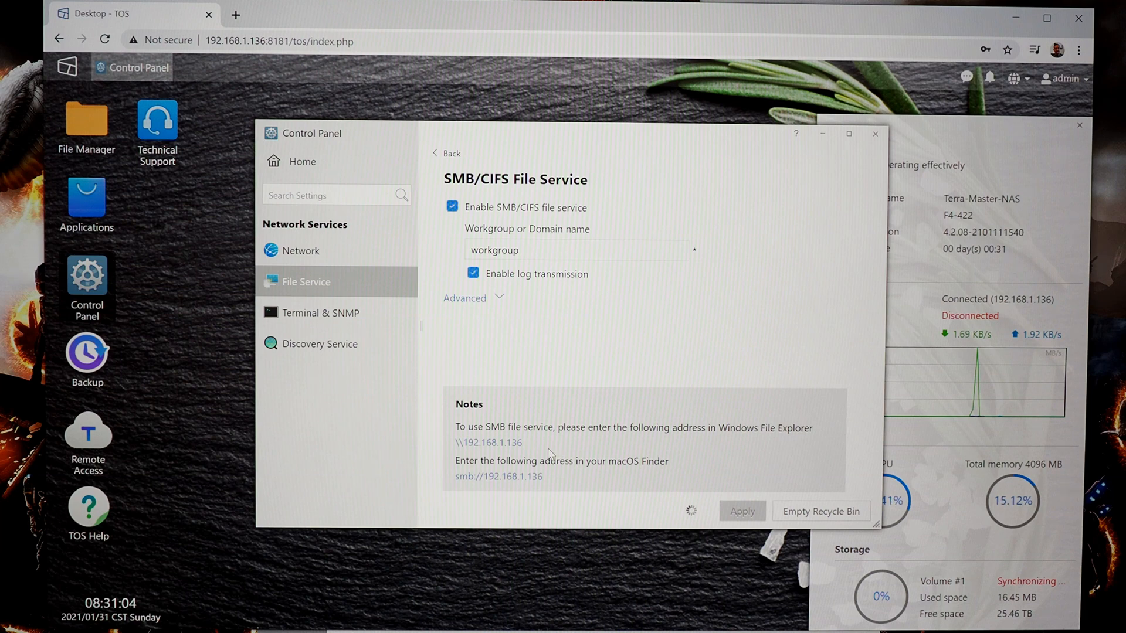
click(741, 510)
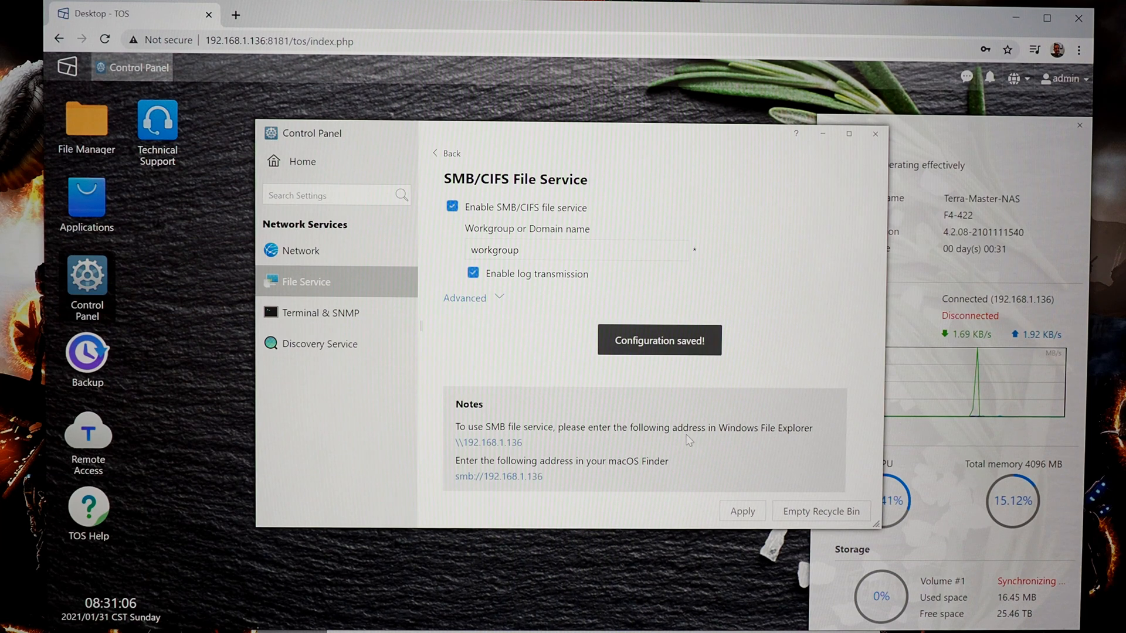
mouse_move(749, 440)
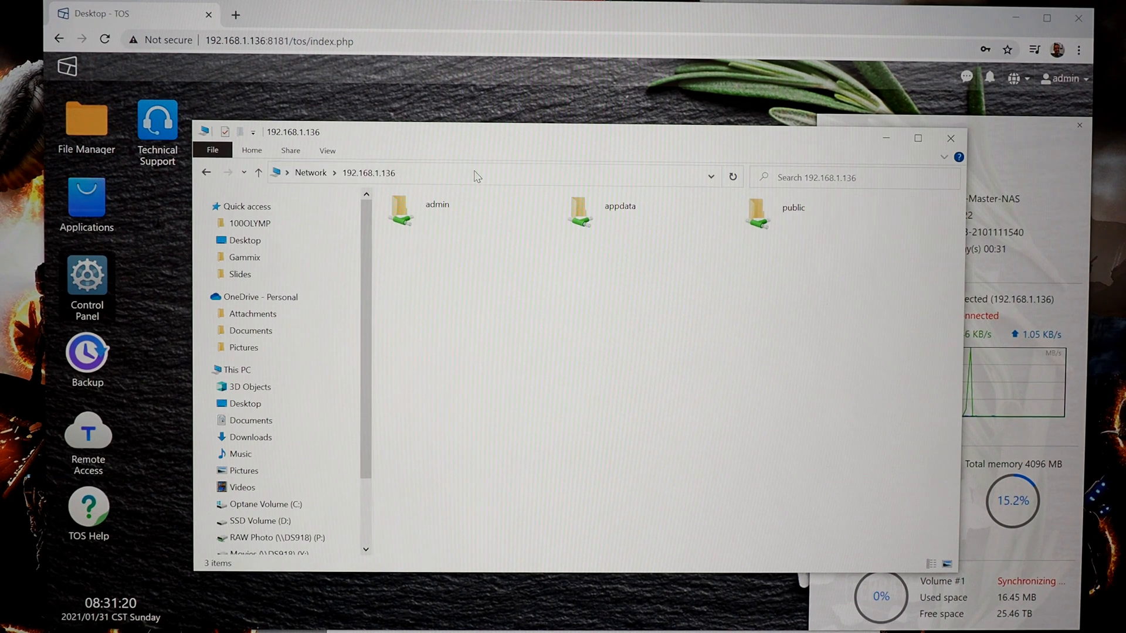
- Browse the NAS at \\192.168.1.136 in File Explorer and look inside the empty public share
click(436, 214)
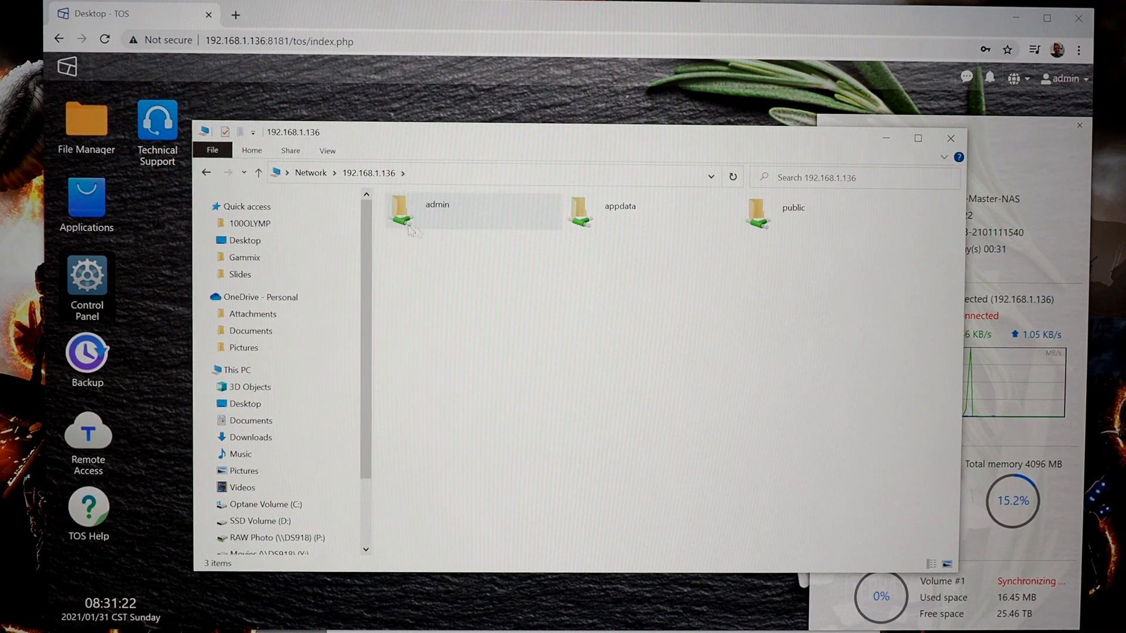
click(792, 209)
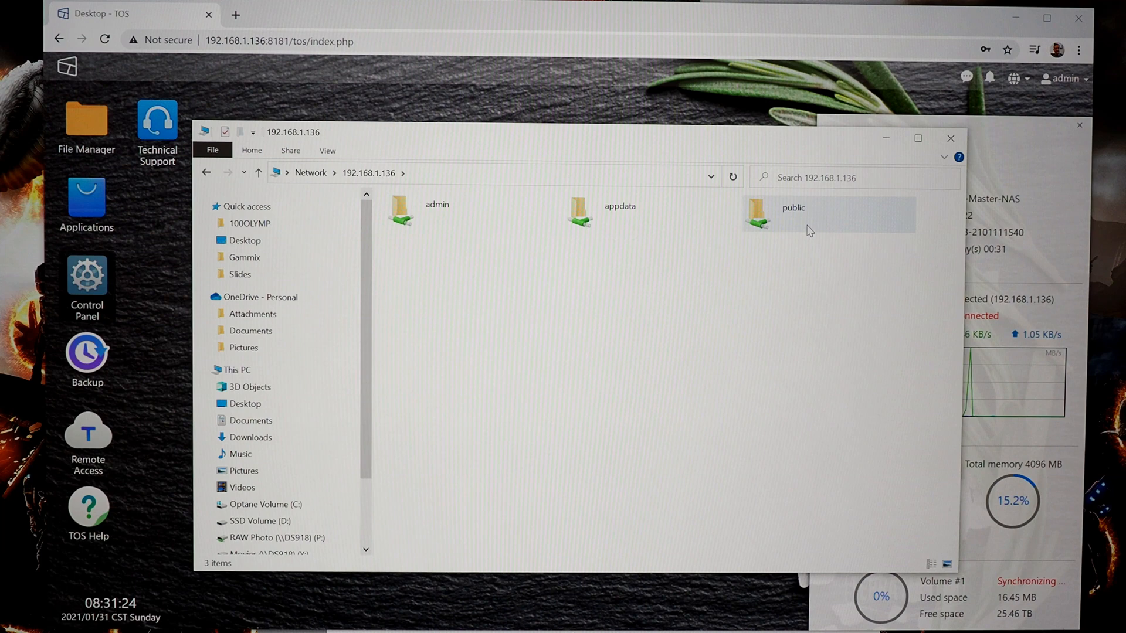
click(792, 208)
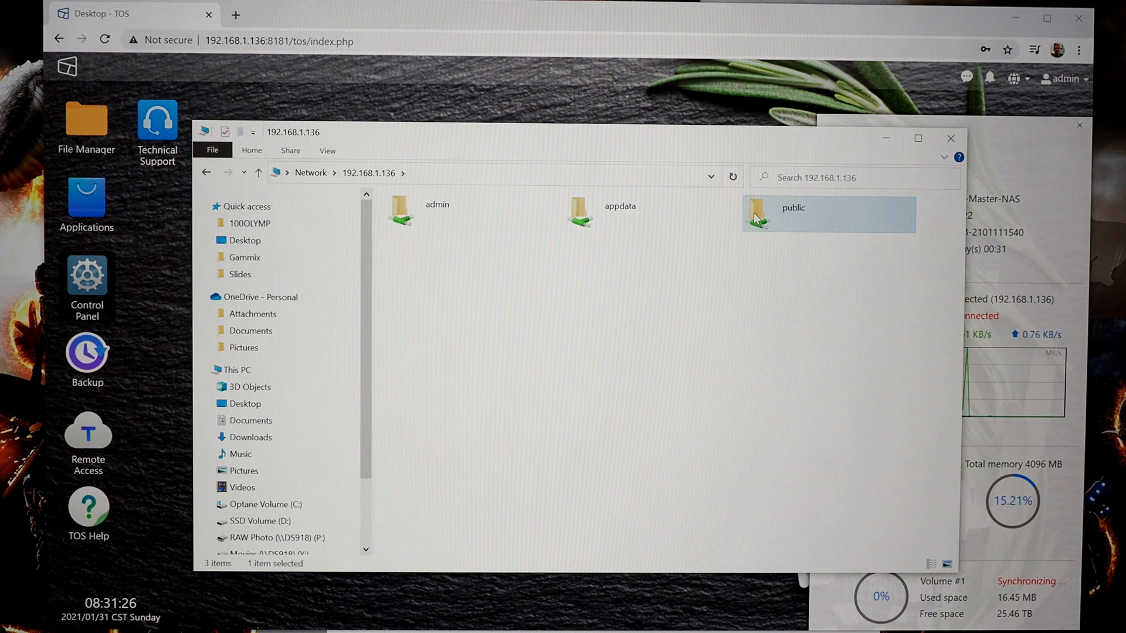
double_click(791, 208)
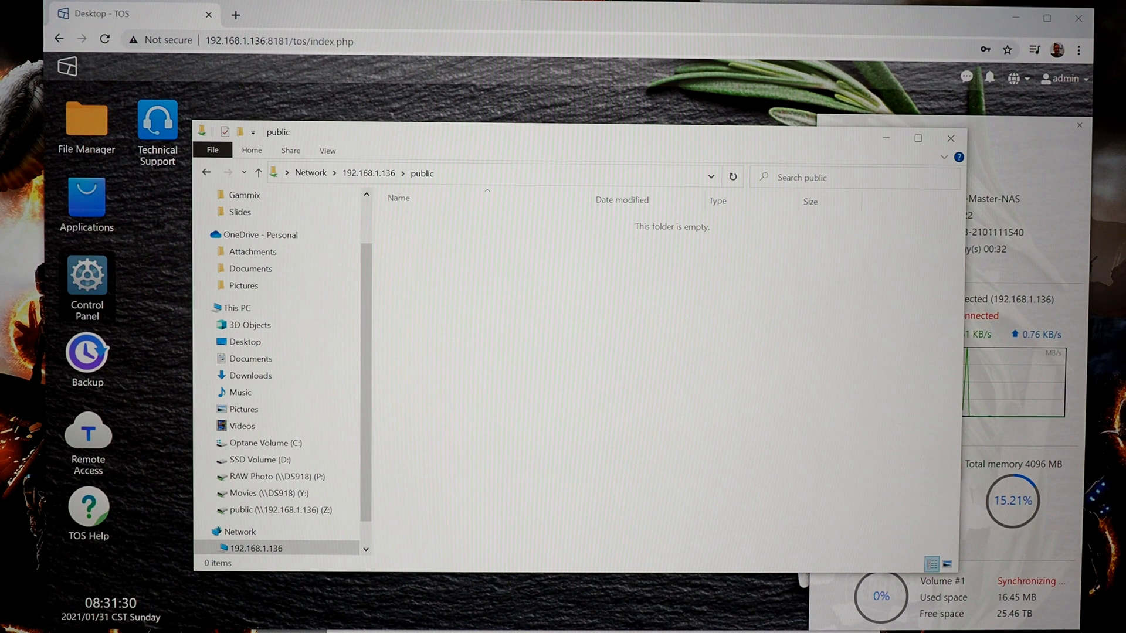
mouse_move(529, 306)
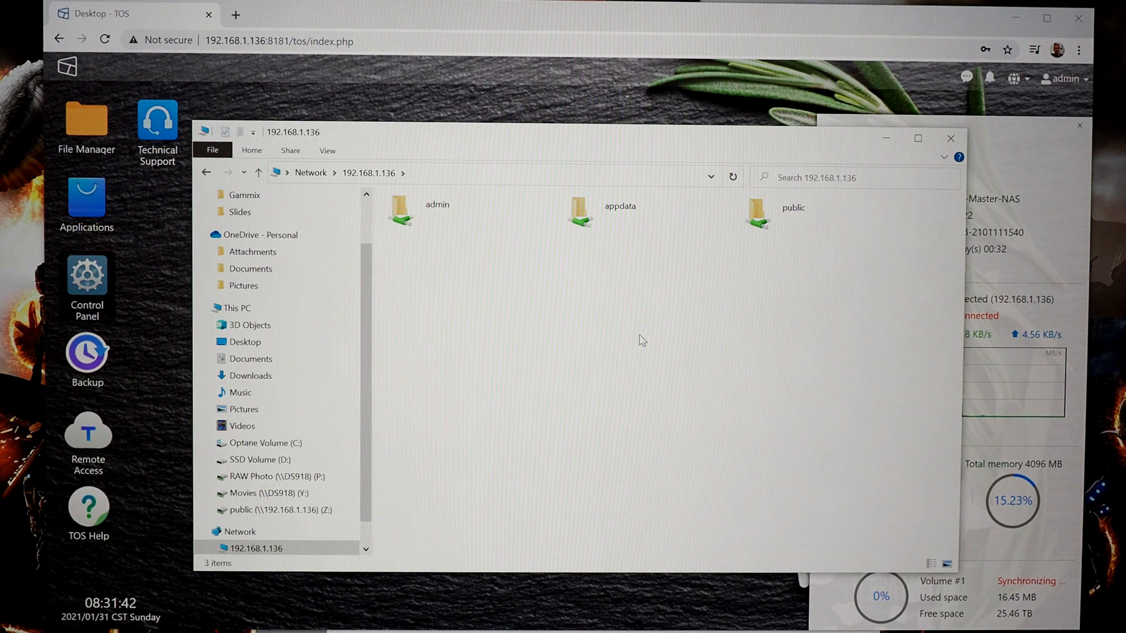
mouse_move(653, 341)
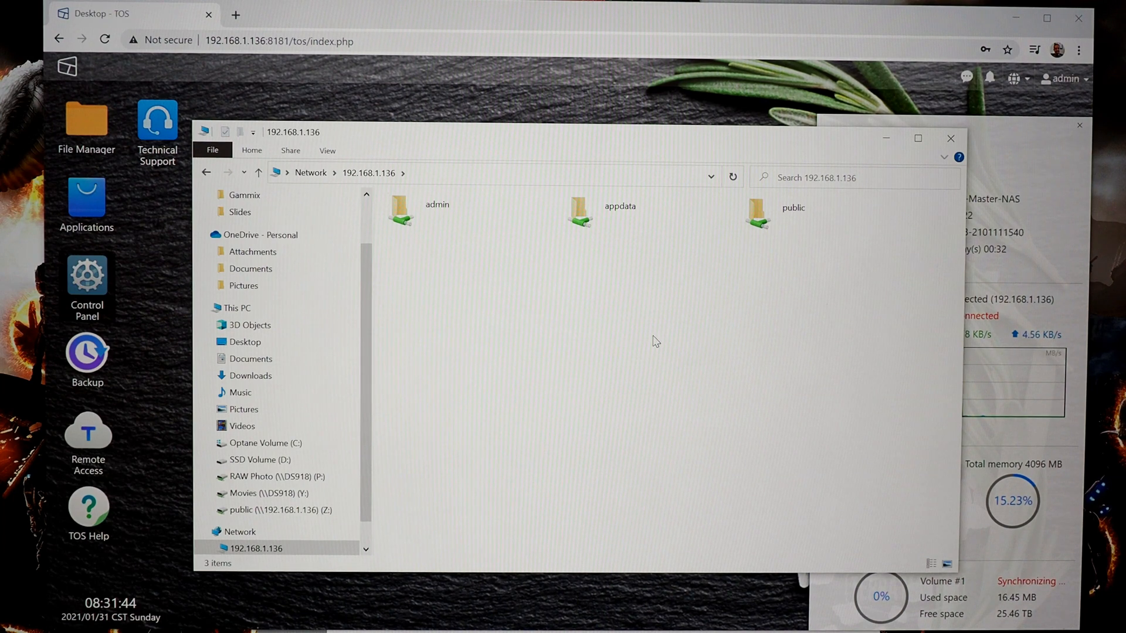
mouse_move(743, 285)
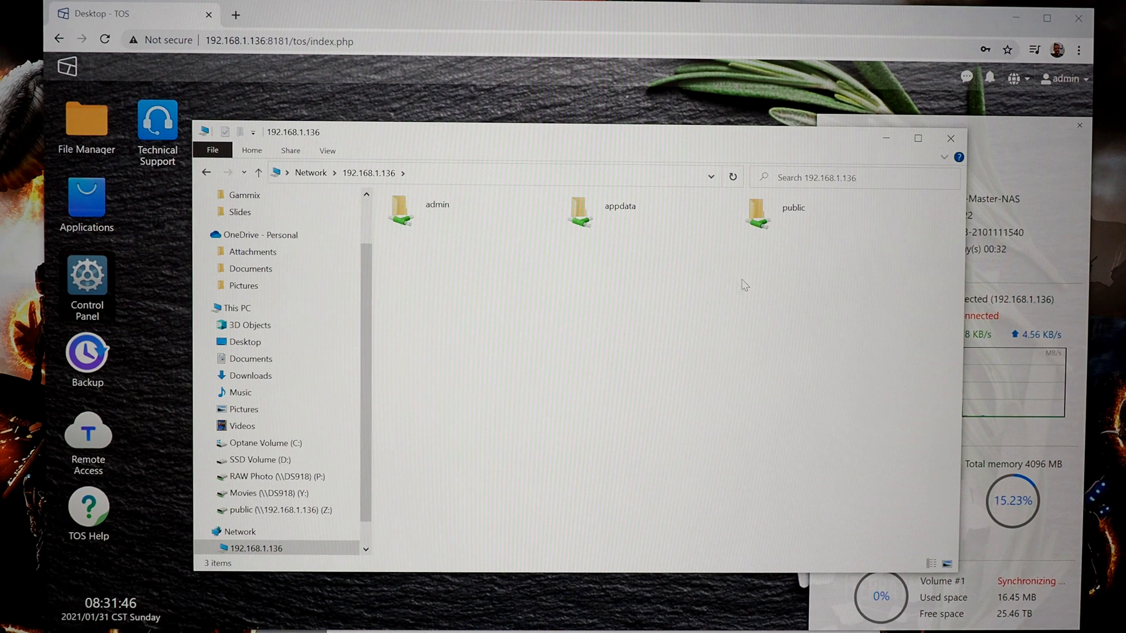
- Map the NAS public share as network drive X:
click(789, 208)
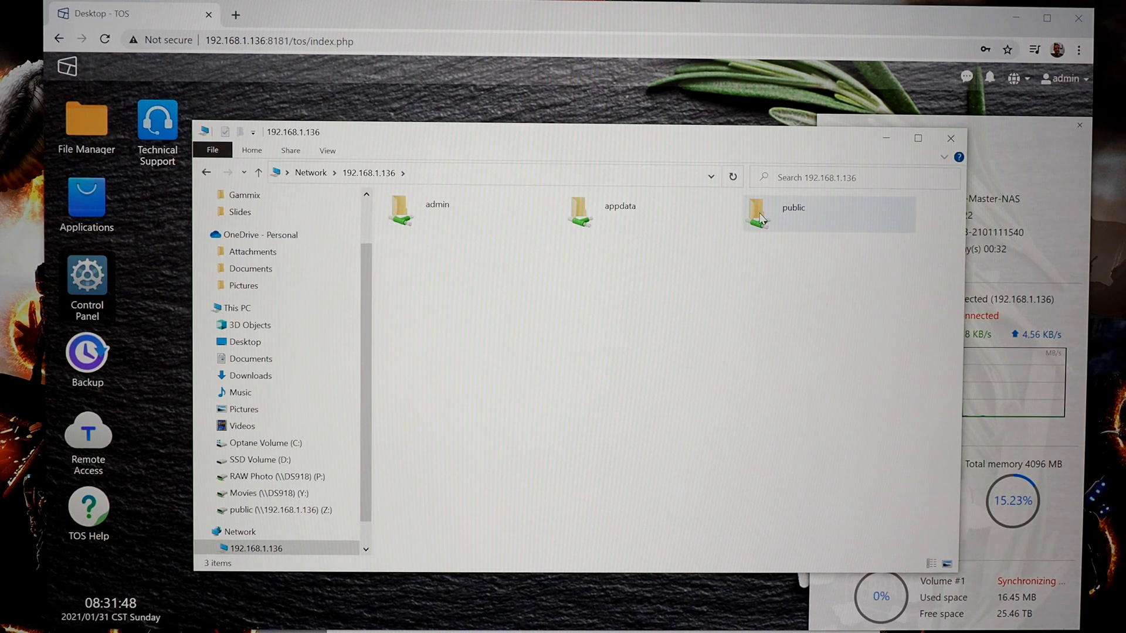
right_click(792, 208)
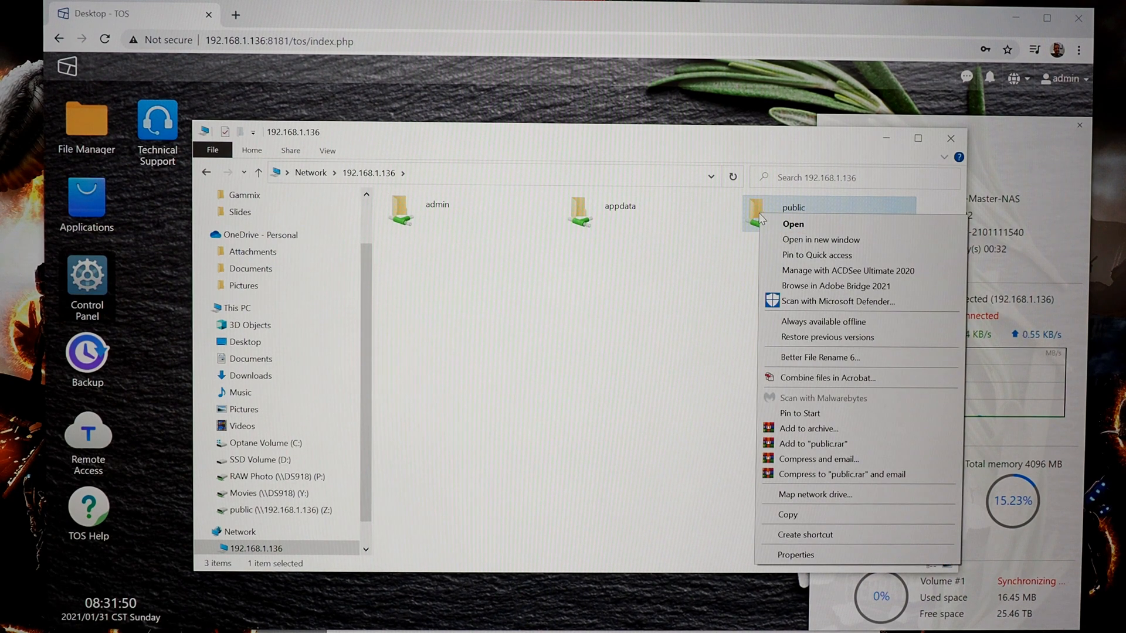
mouse_move(815, 494)
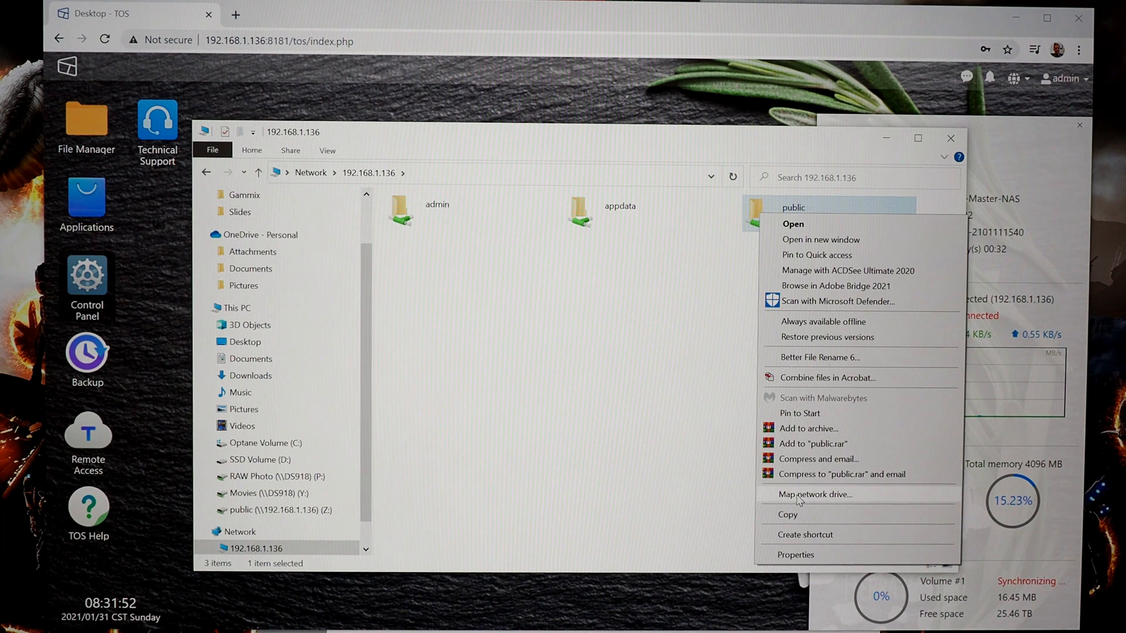
click(813, 494)
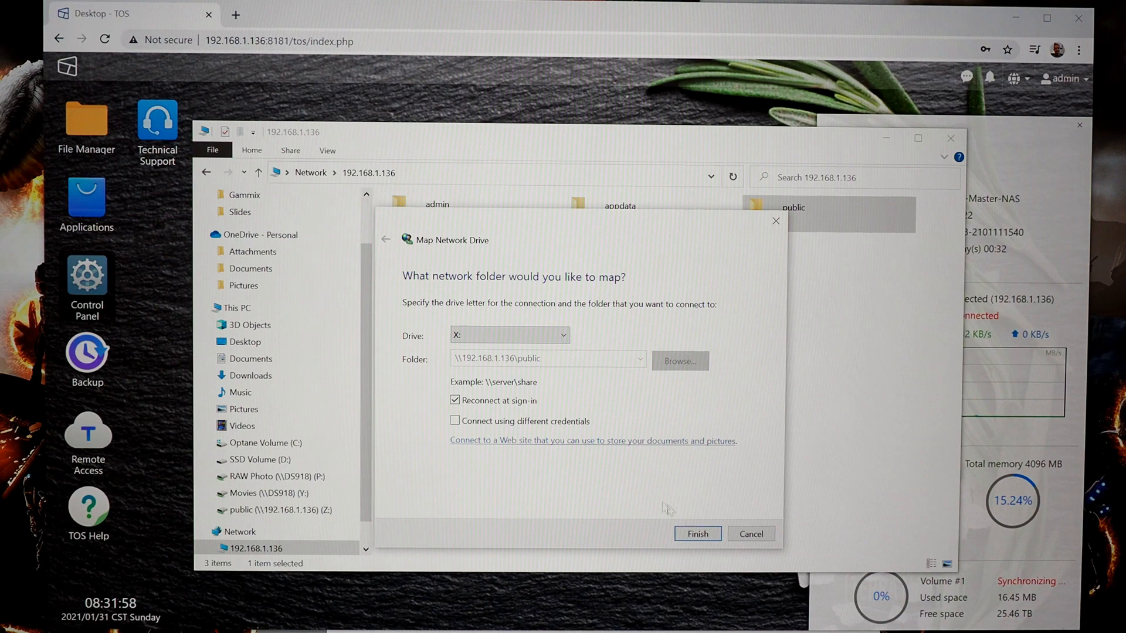
click(695, 534)
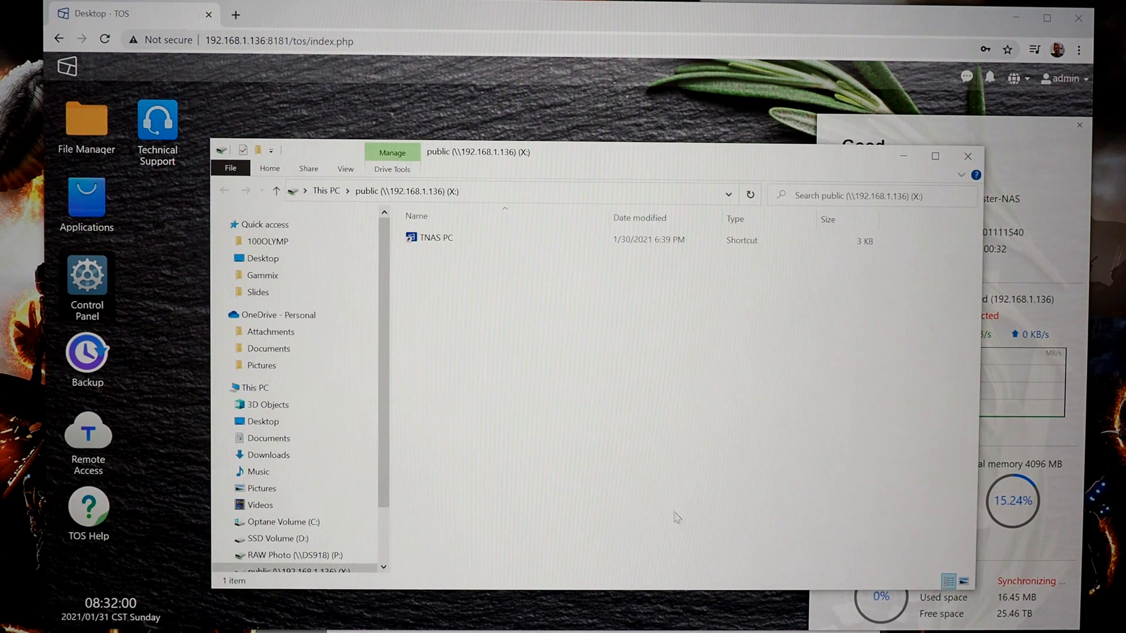
mouse_move(641, 488)
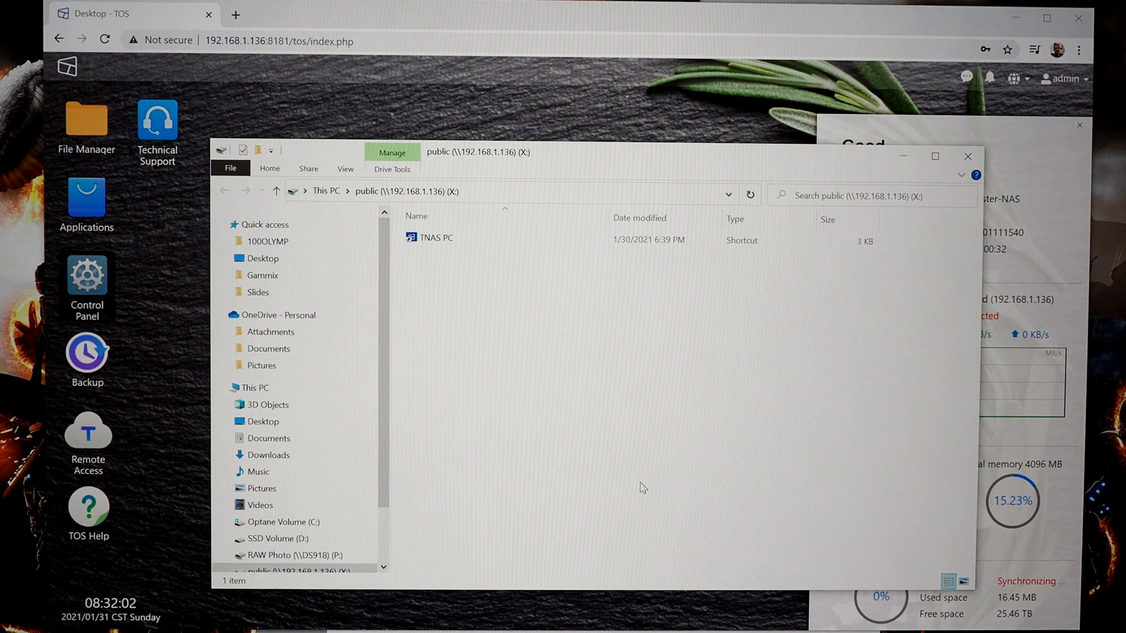
- Check drive X: under This PC and open it to see its TNAS PC shortcut
click(256, 389)
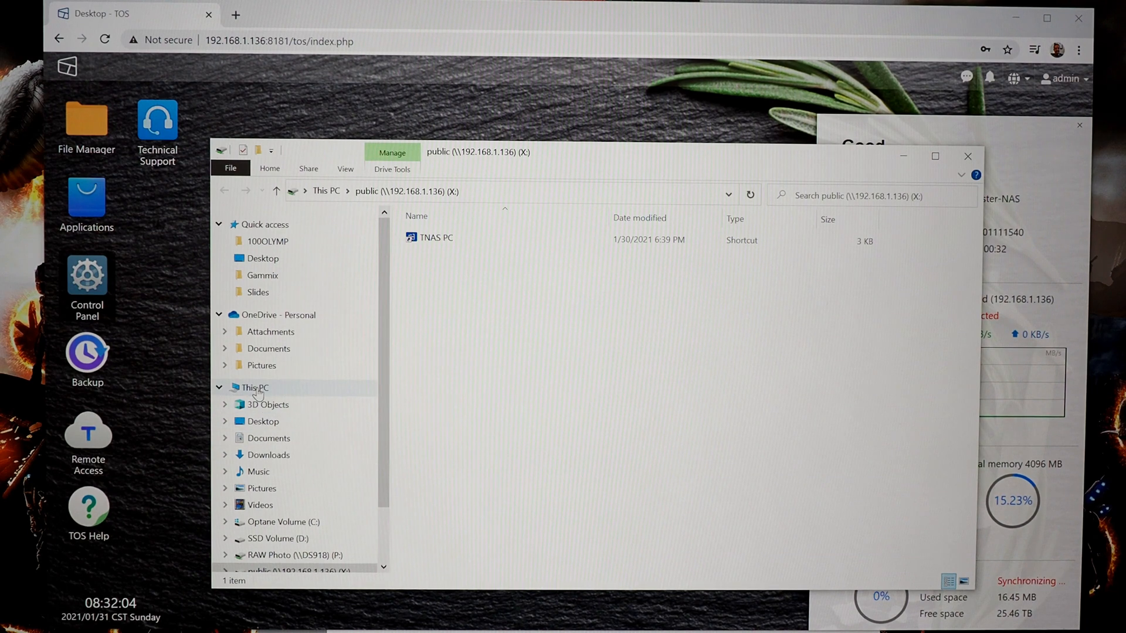
click(255, 387)
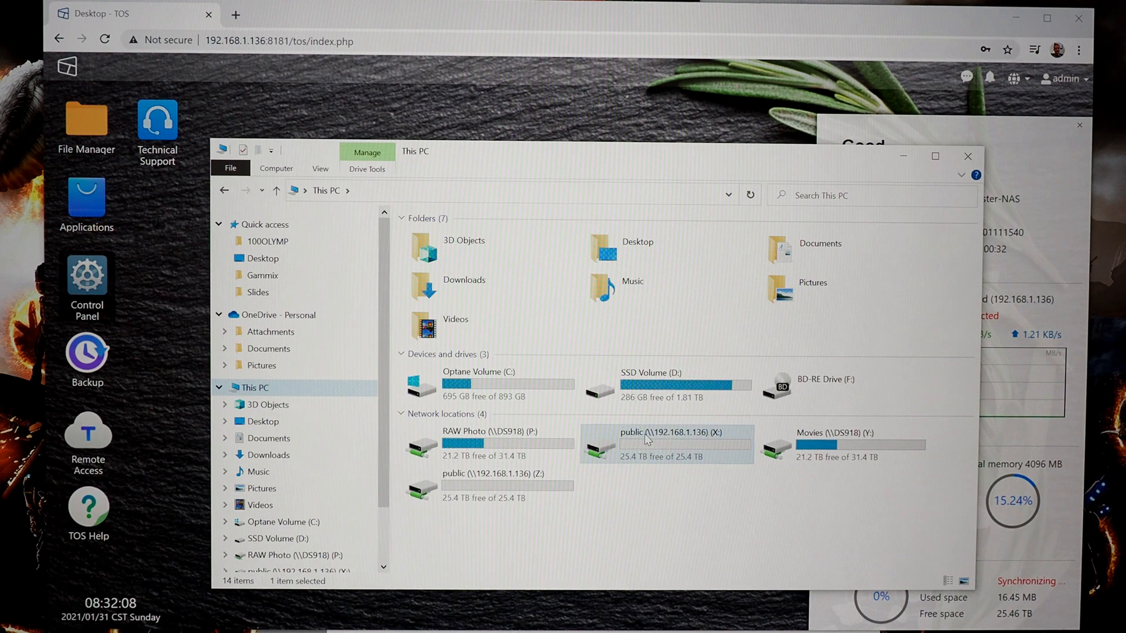
mouse_move(680, 448)
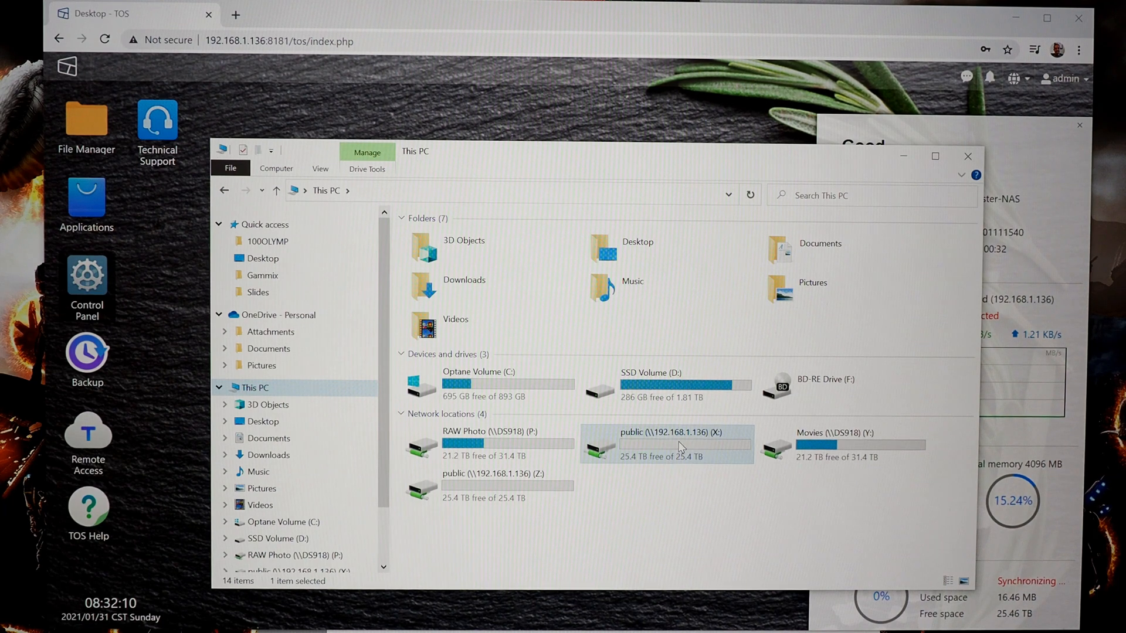
double_click(679, 437)
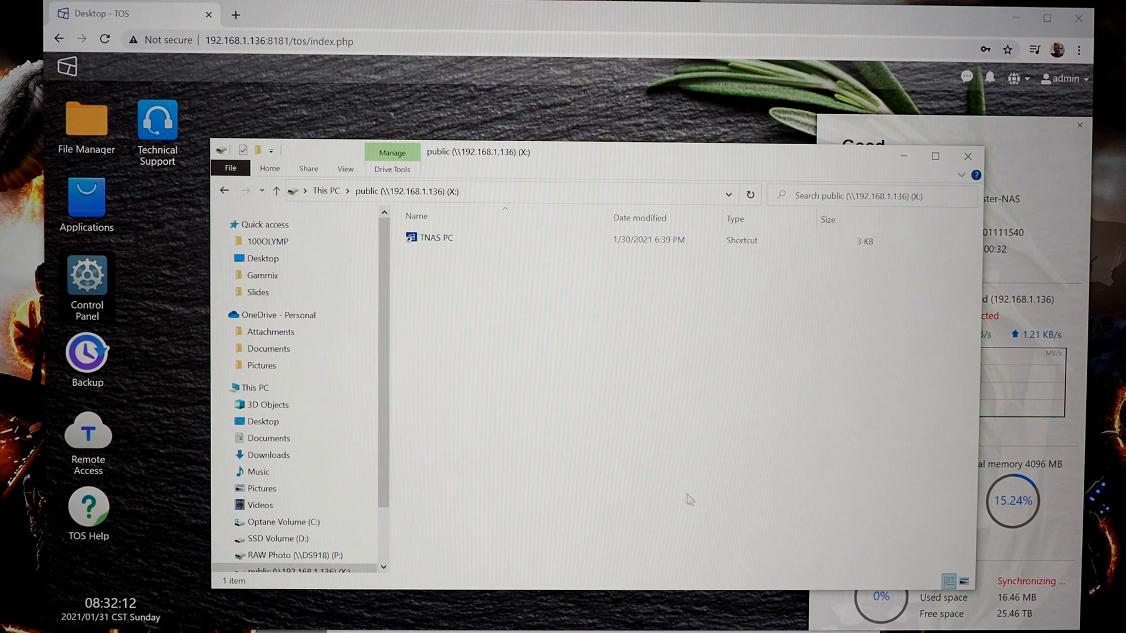